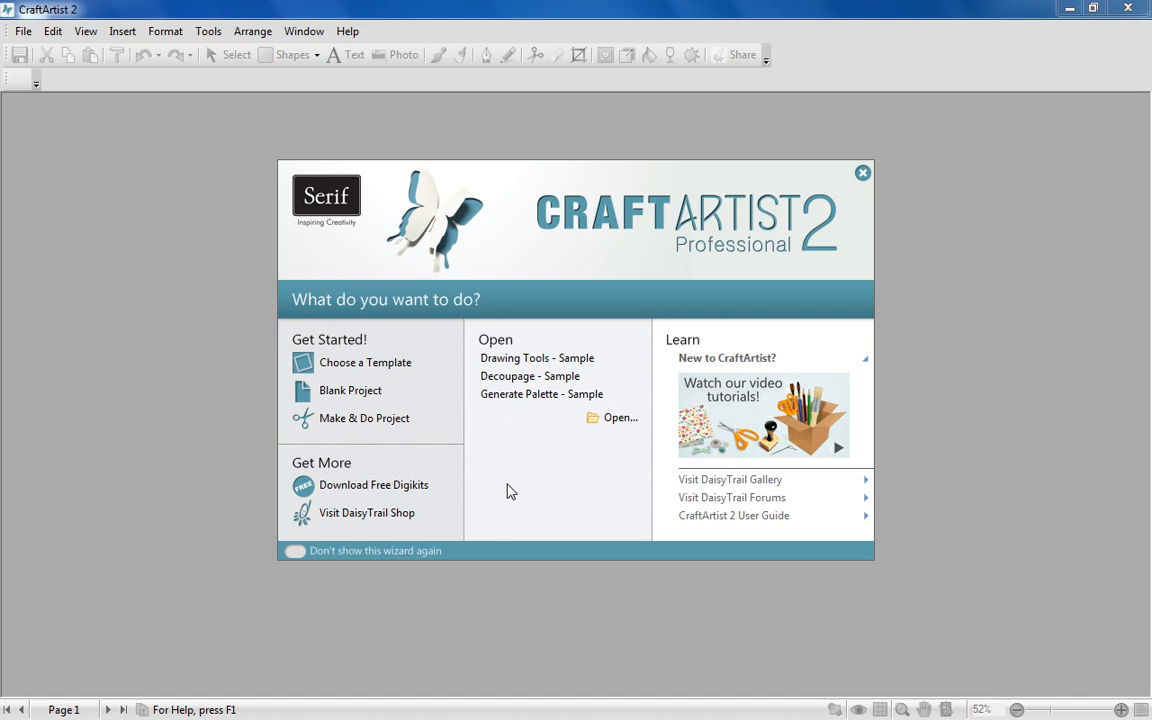
# Browse the scrap page, stationery and Make & Do templates without choosing one
pyautogui.click(365, 362)
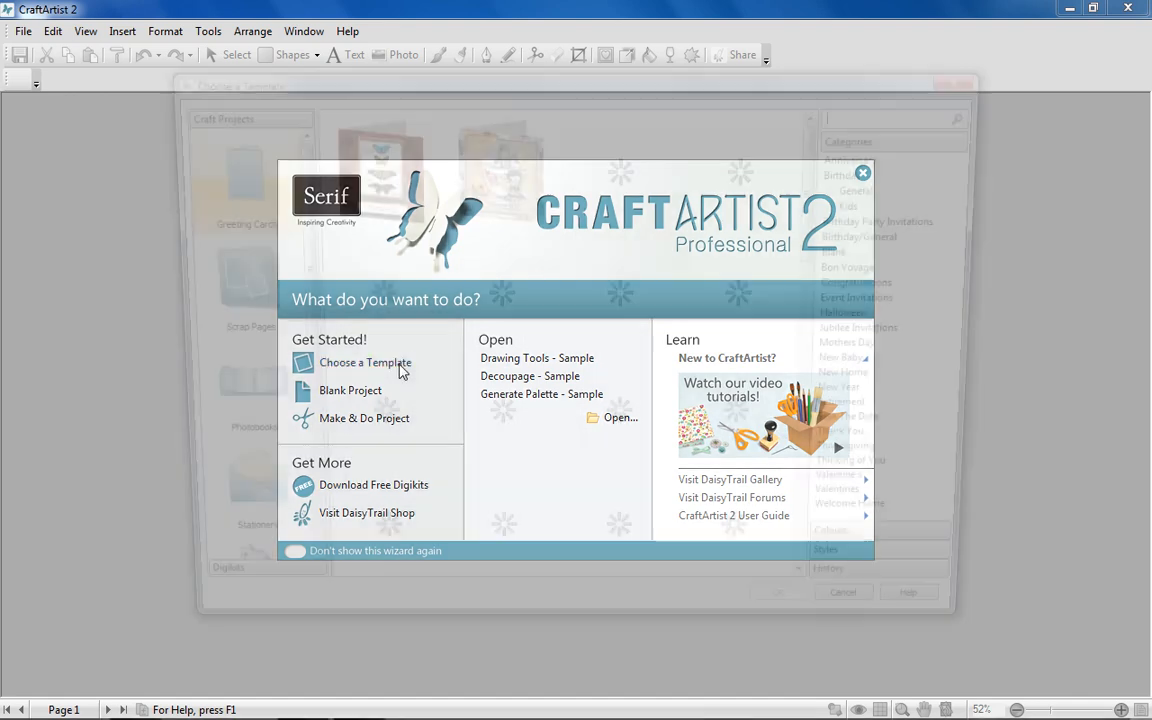
pyautogui.click(365, 362)
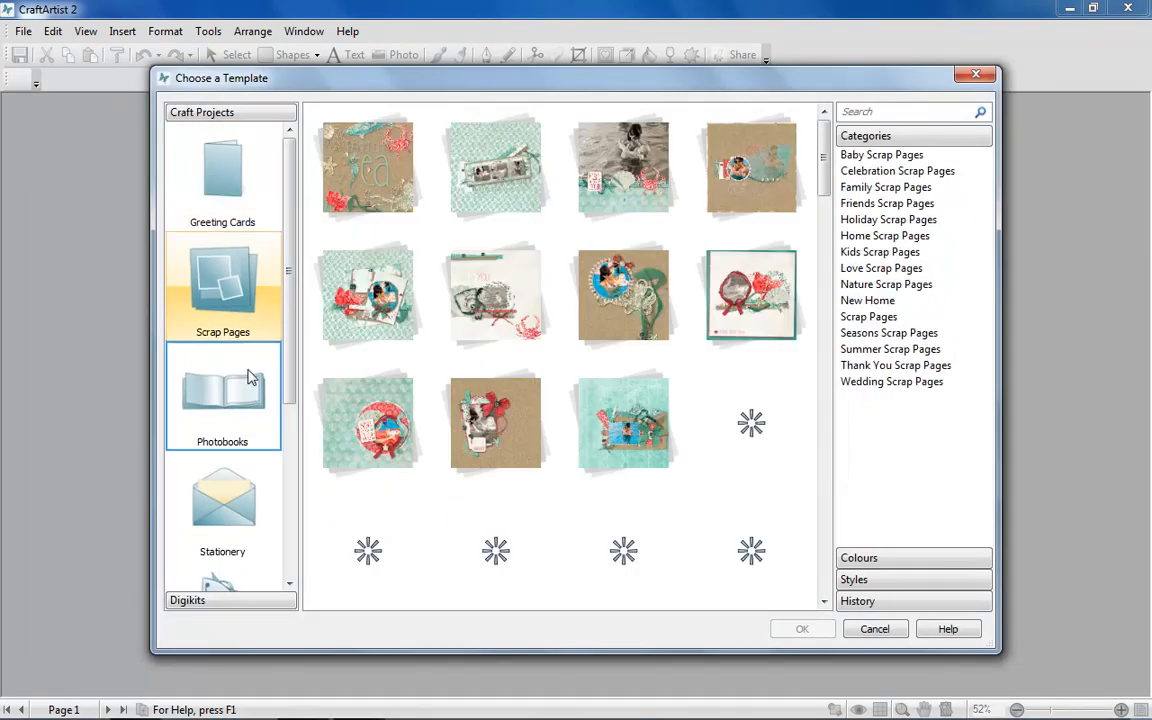
pyautogui.click(222, 505)
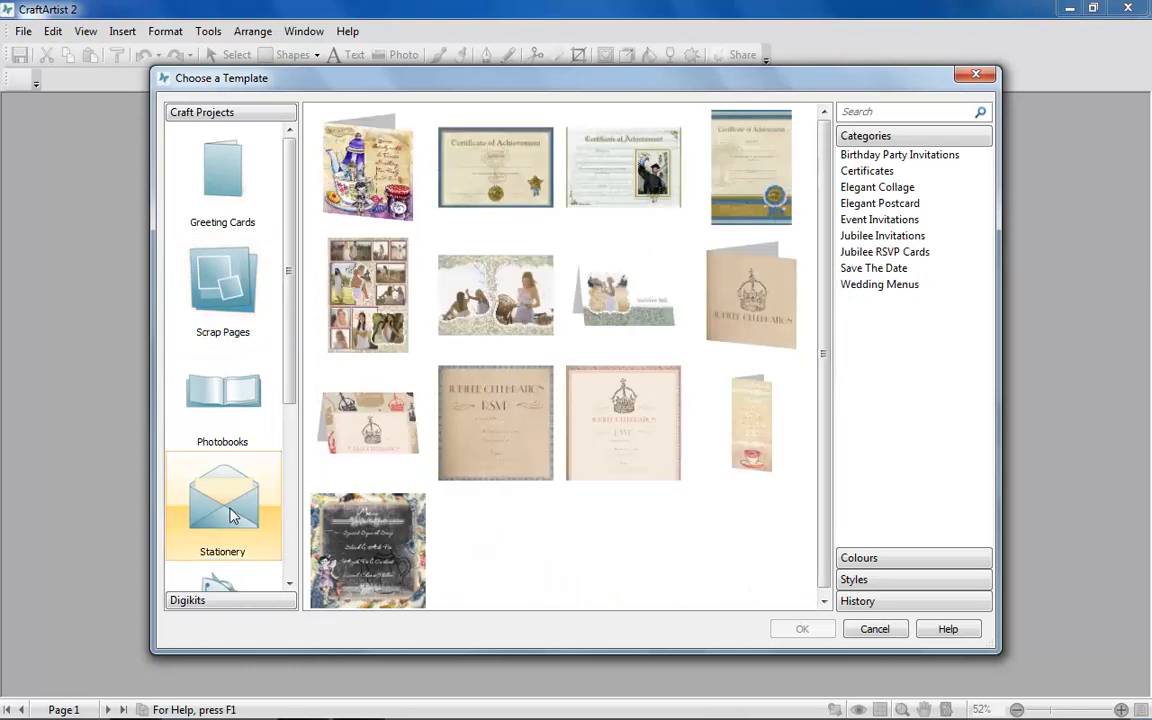
pyautogui.click(874, 628)
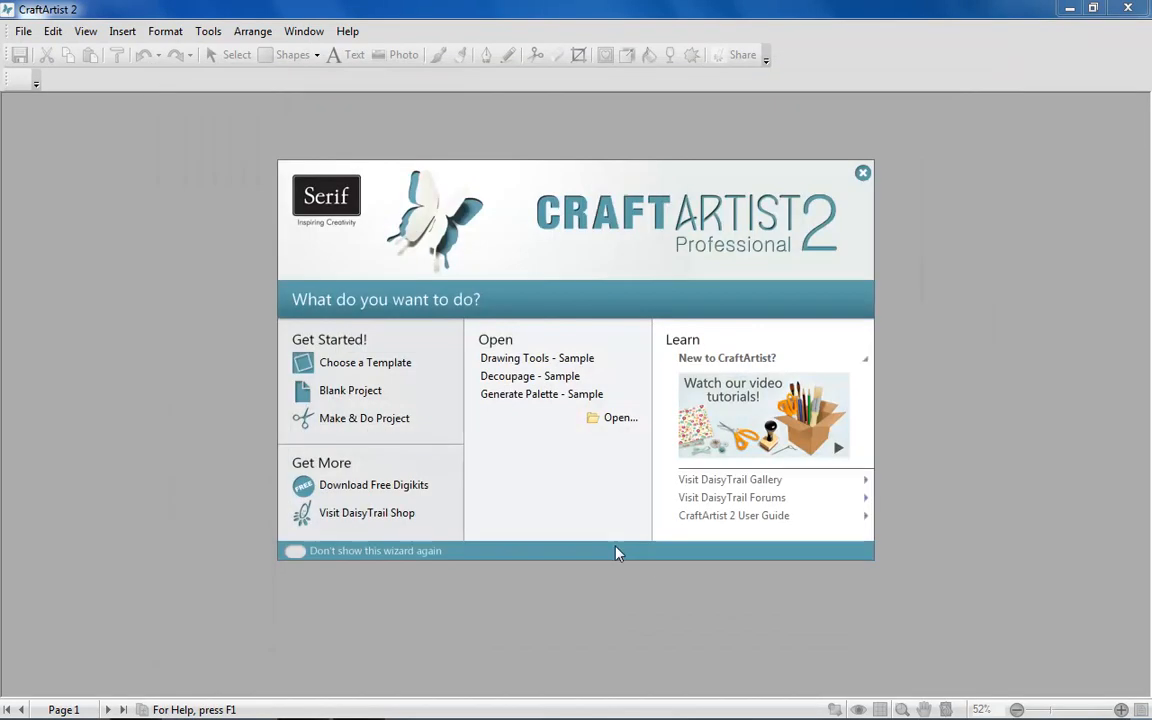
pyautogui.click(364, 418)
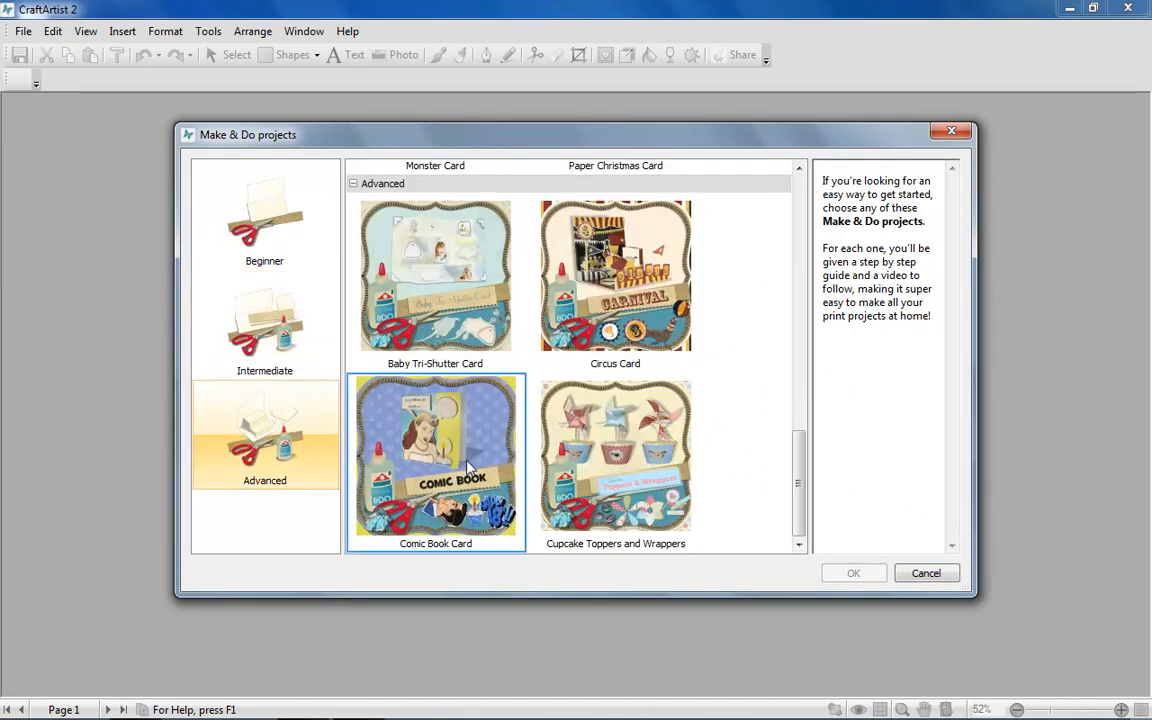
pyautogui.click(925, 573)
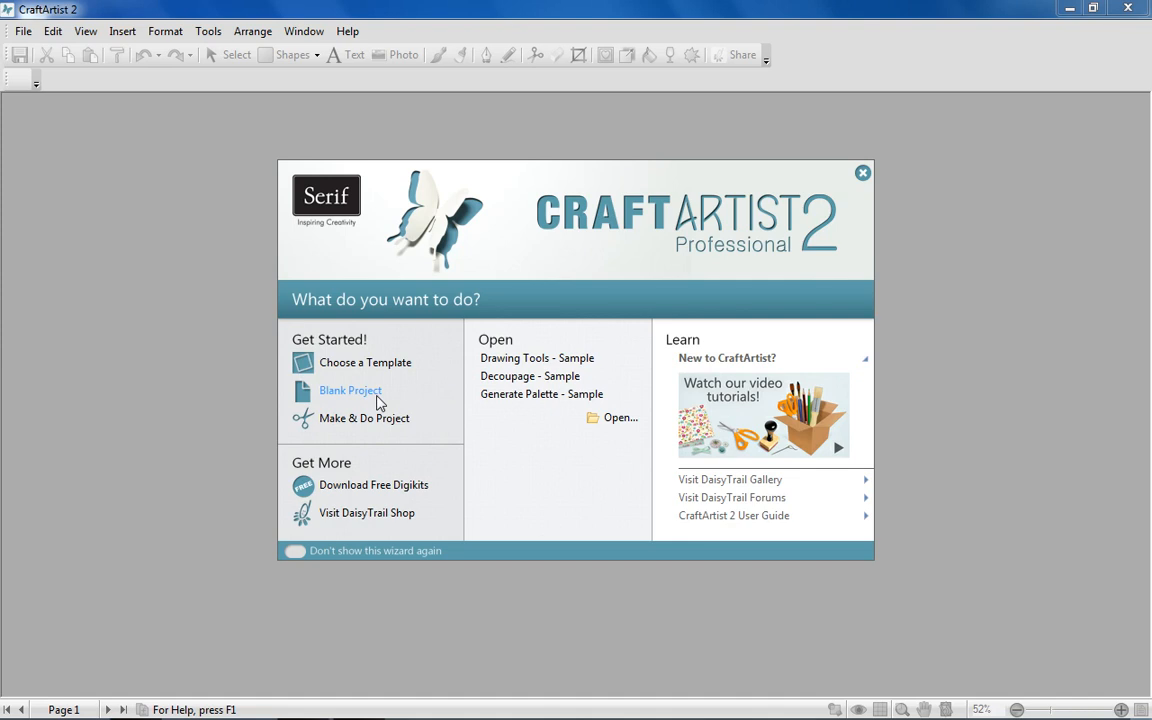
# Create a blank project with the 12"x12" scrap page size
pyautogui.click(350, 390)
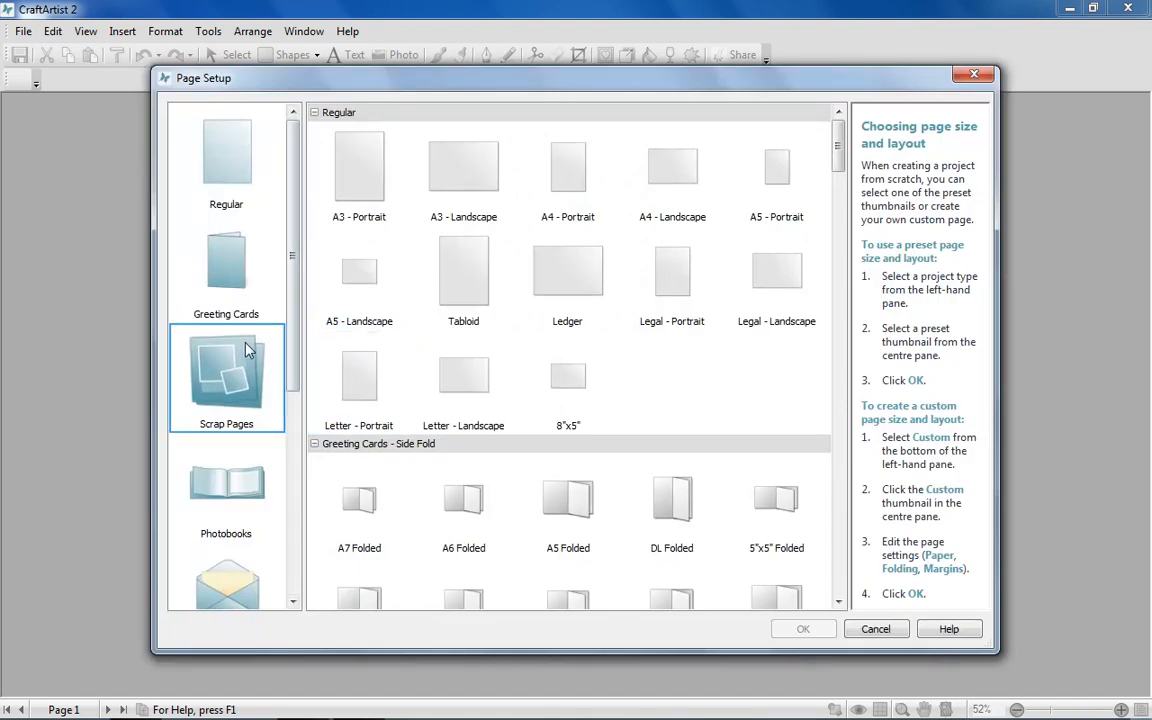
pyautogui.click(226, 378)
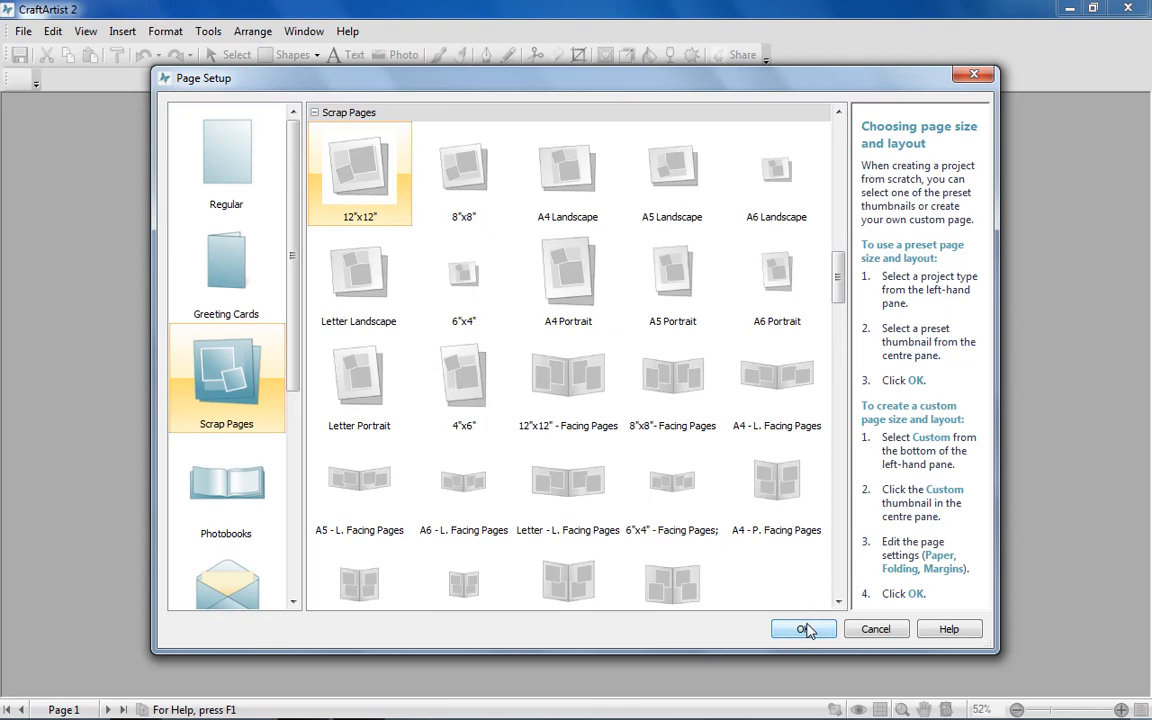
pyautogui.click(804, 629)
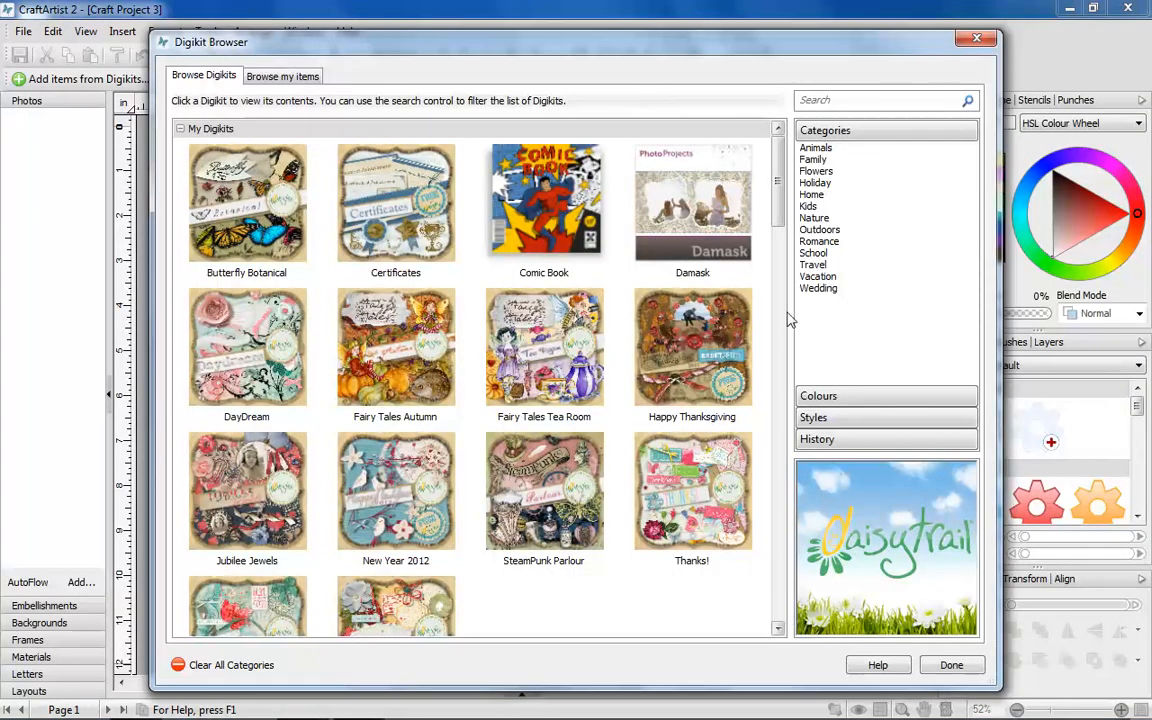
# Filter the digikits by the Home category and add the kit's items
pyautogui.scroll(-3)
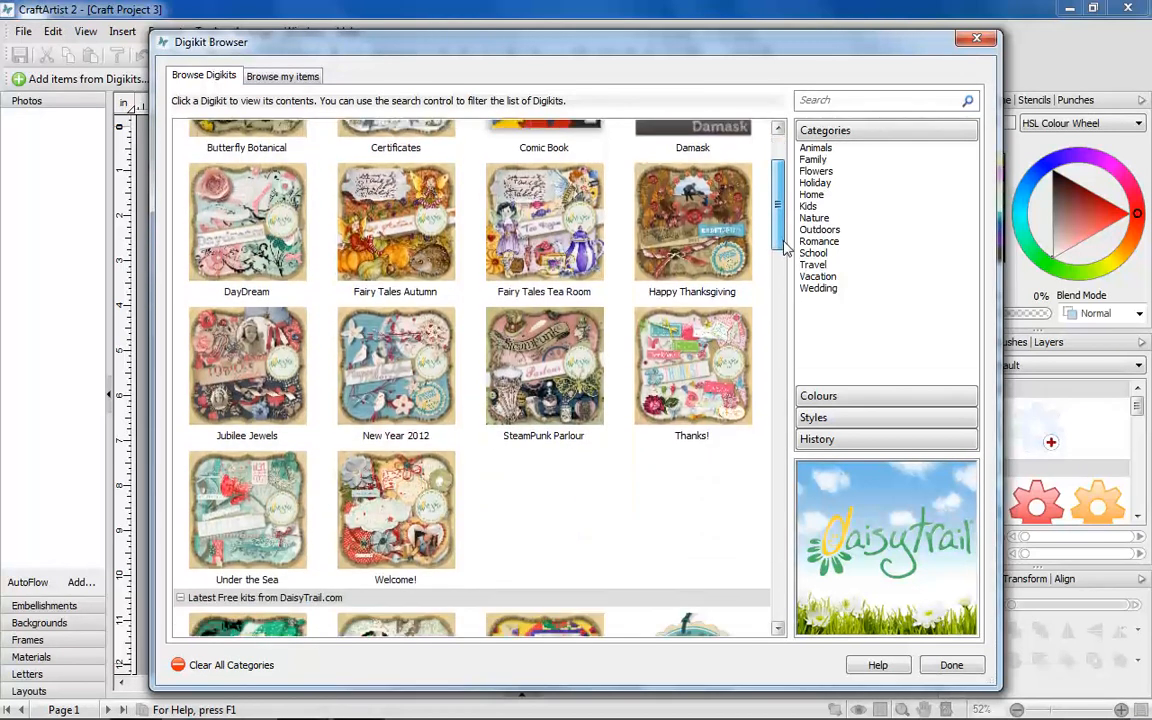
pyautogui.scroll(-3)
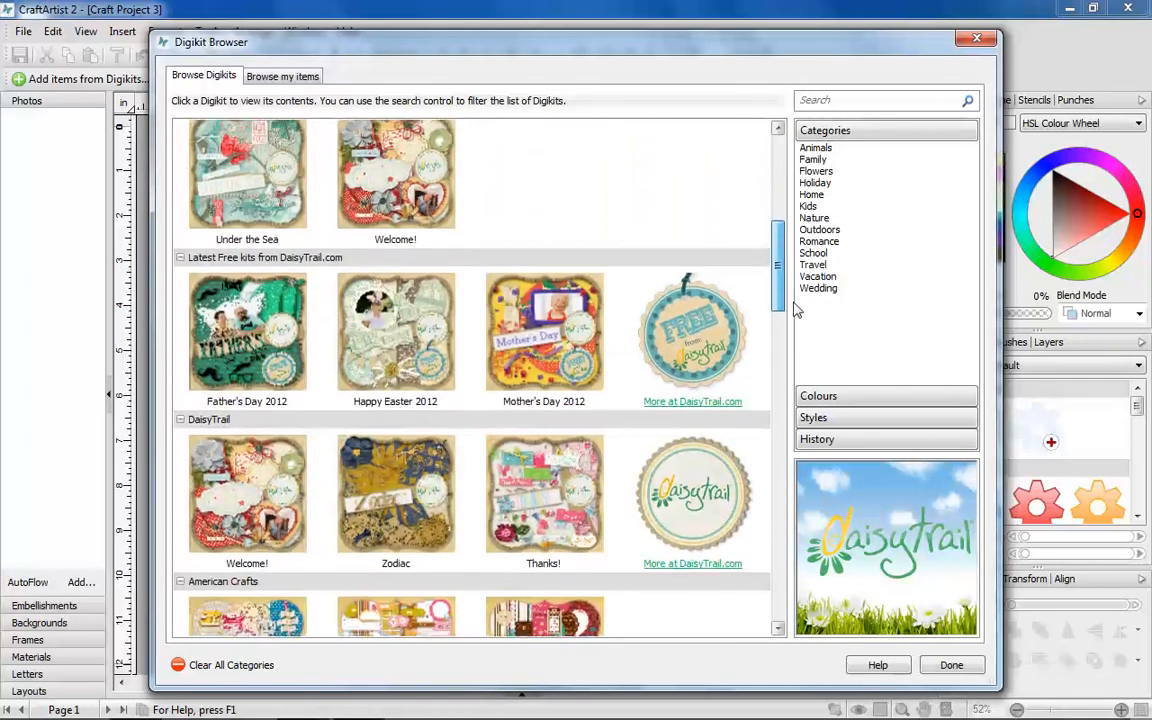
pyautogui.scroll(-3)
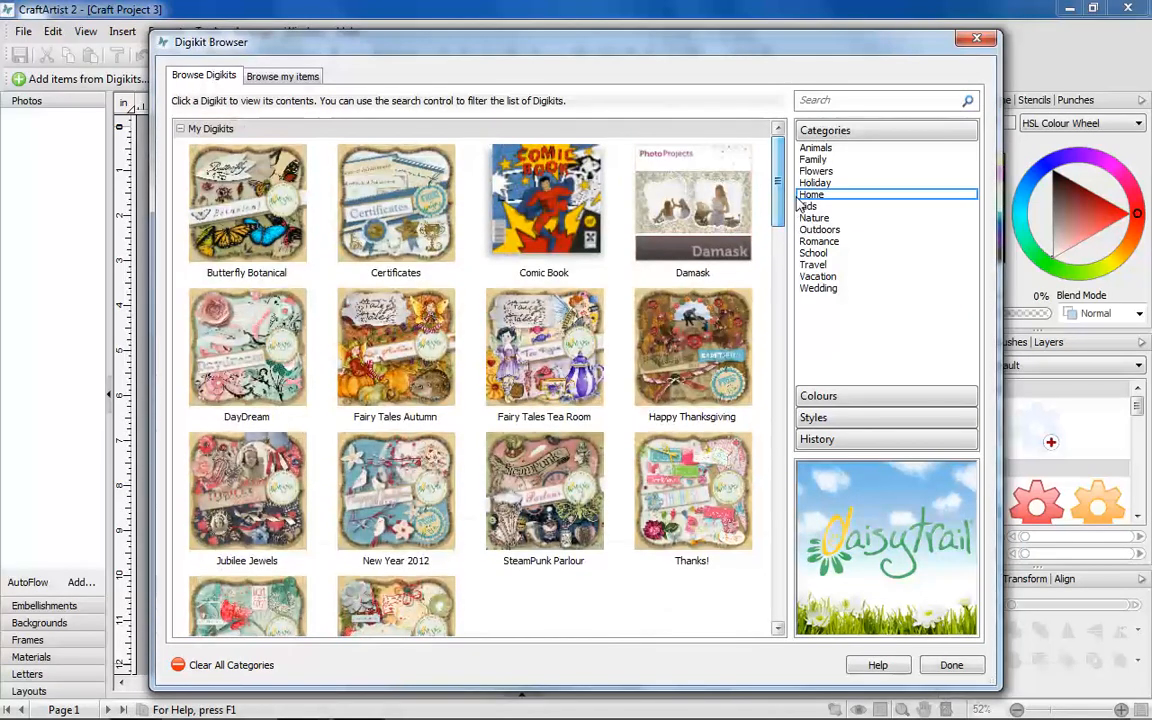
pyautogui.click(246, 347)
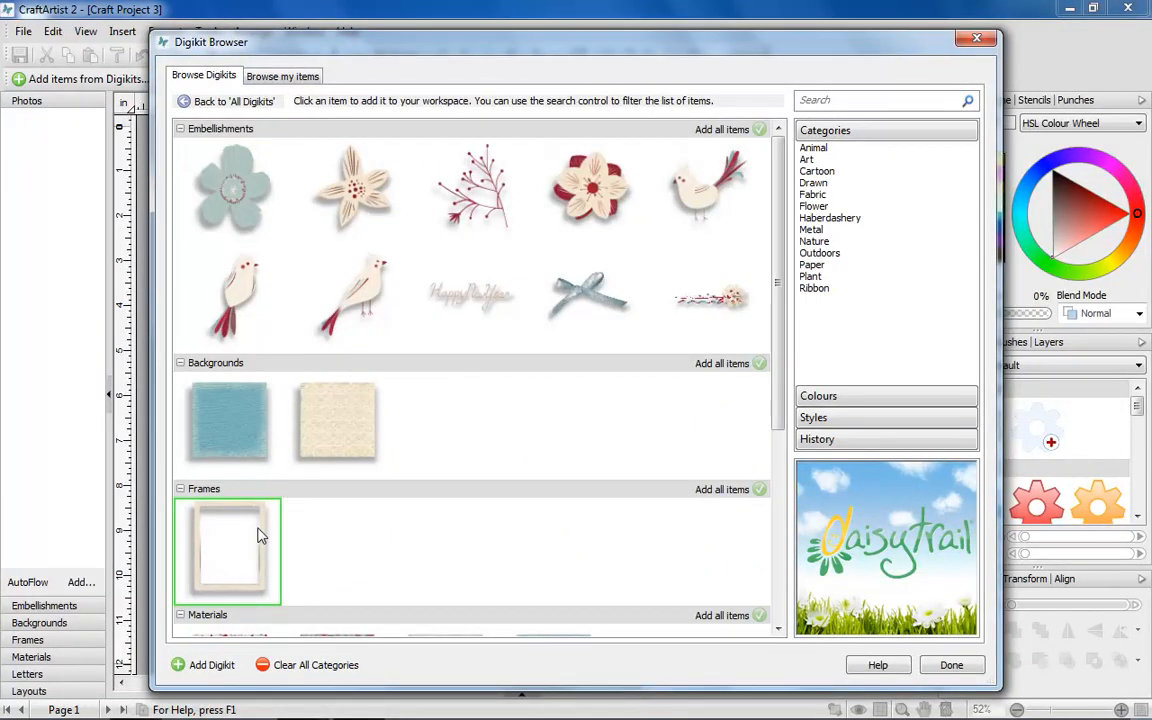
pyautogui.click(228, 550)
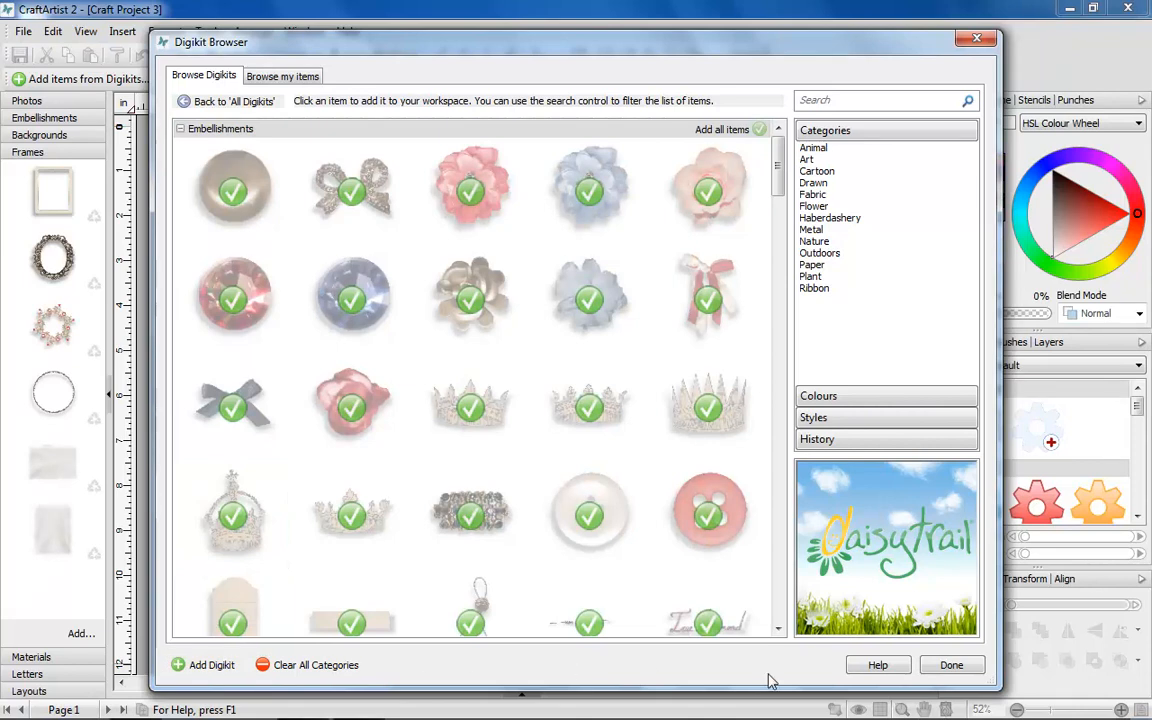
# Close the digikit browser and fill the page with the beige textured background
pyautogui.click(950, 664)
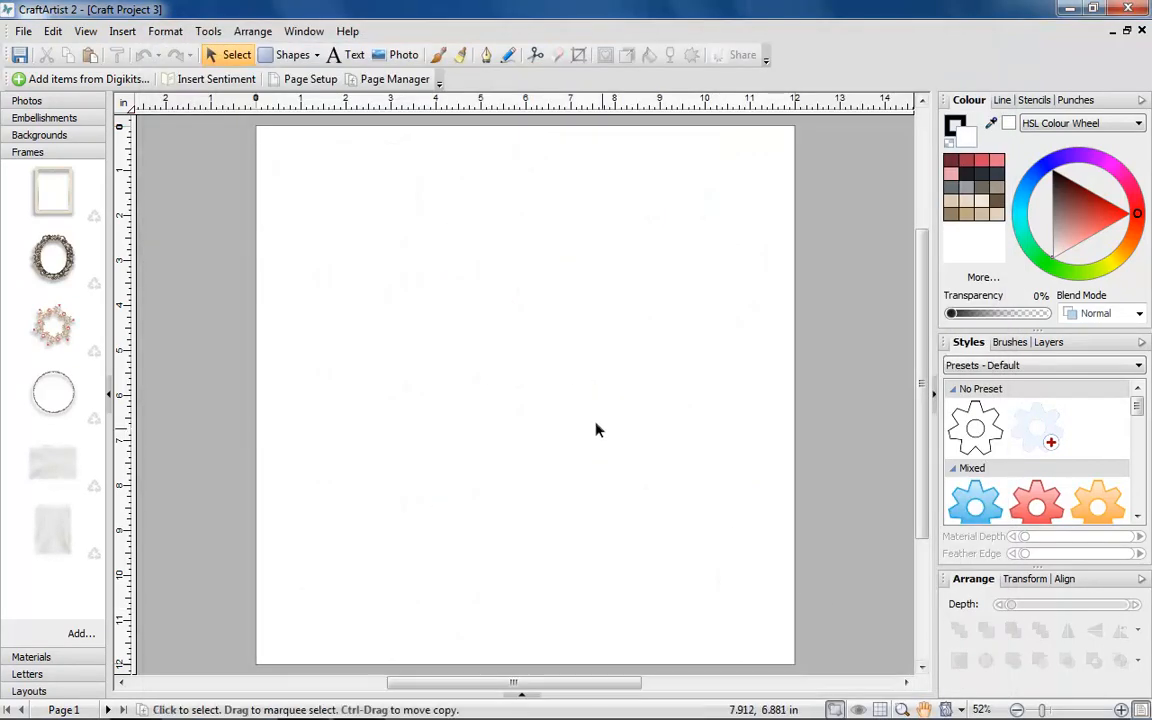
pyautogui.click(39, 135)
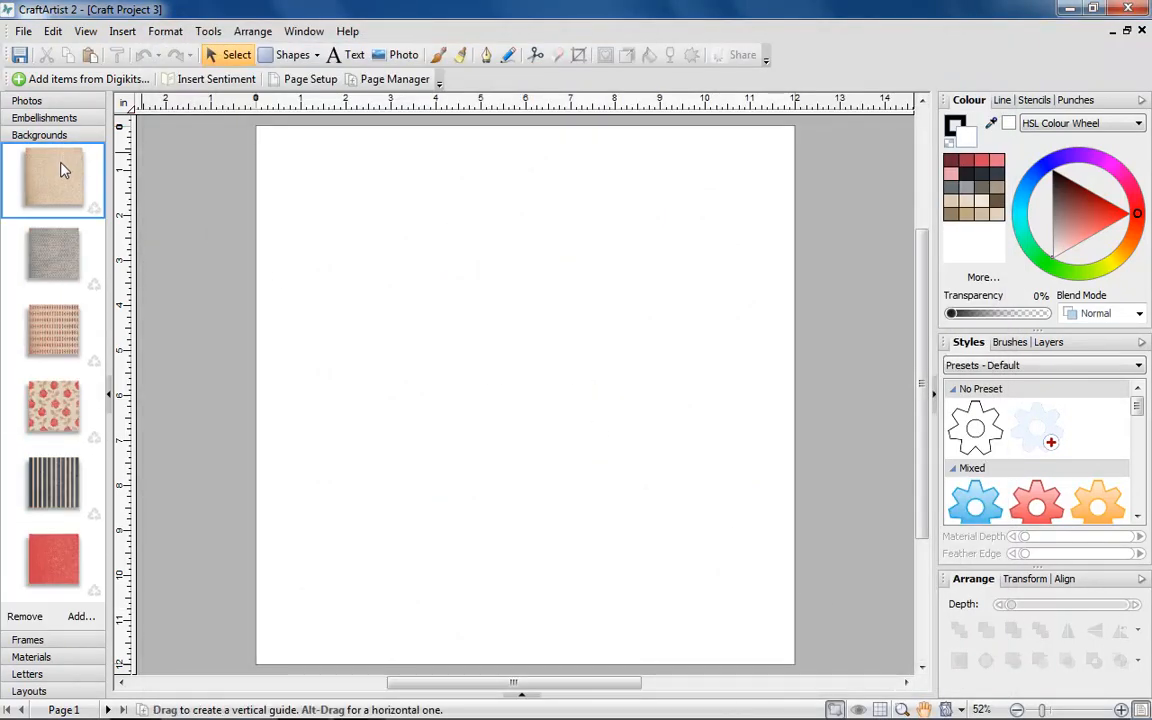
pyautogui.doubleClick(53, 178)
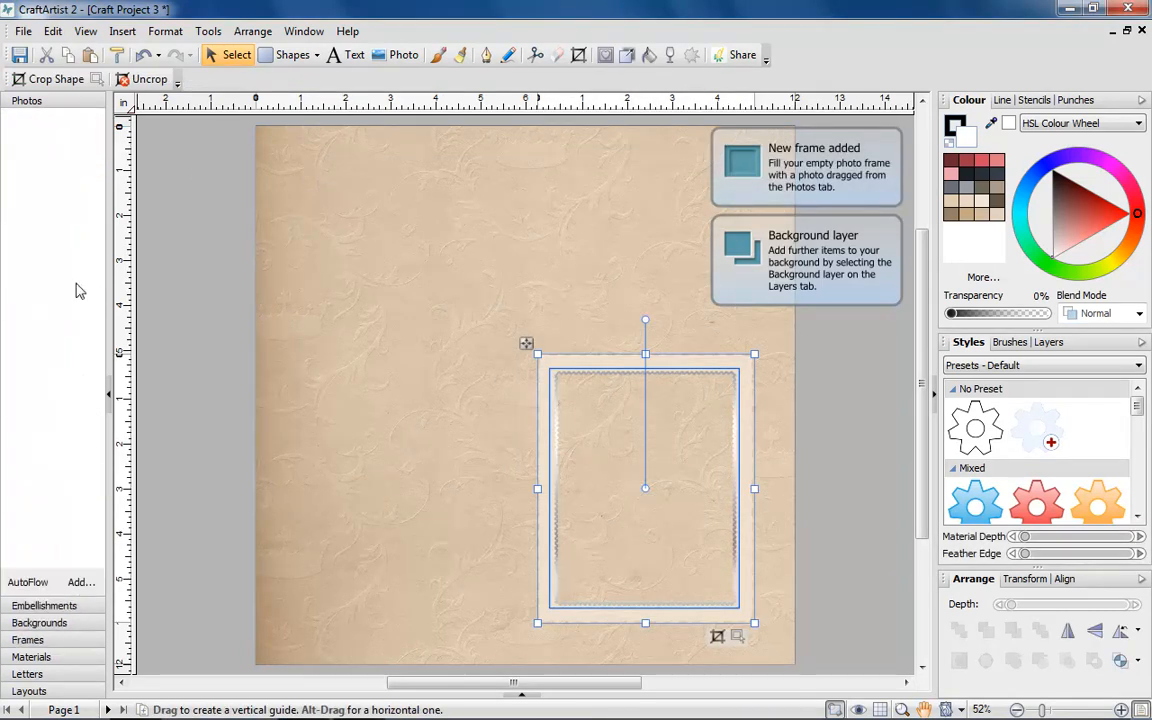
pyautogui.click(405, 55)
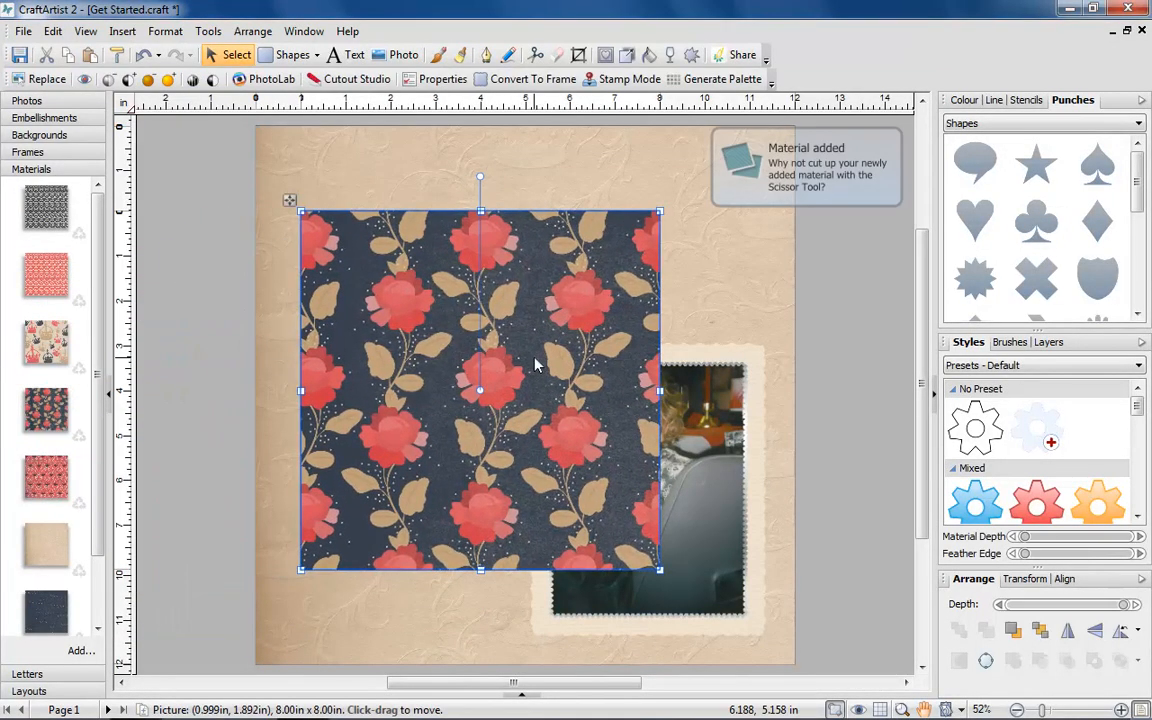
pyautogui.moveTo(536, 55)
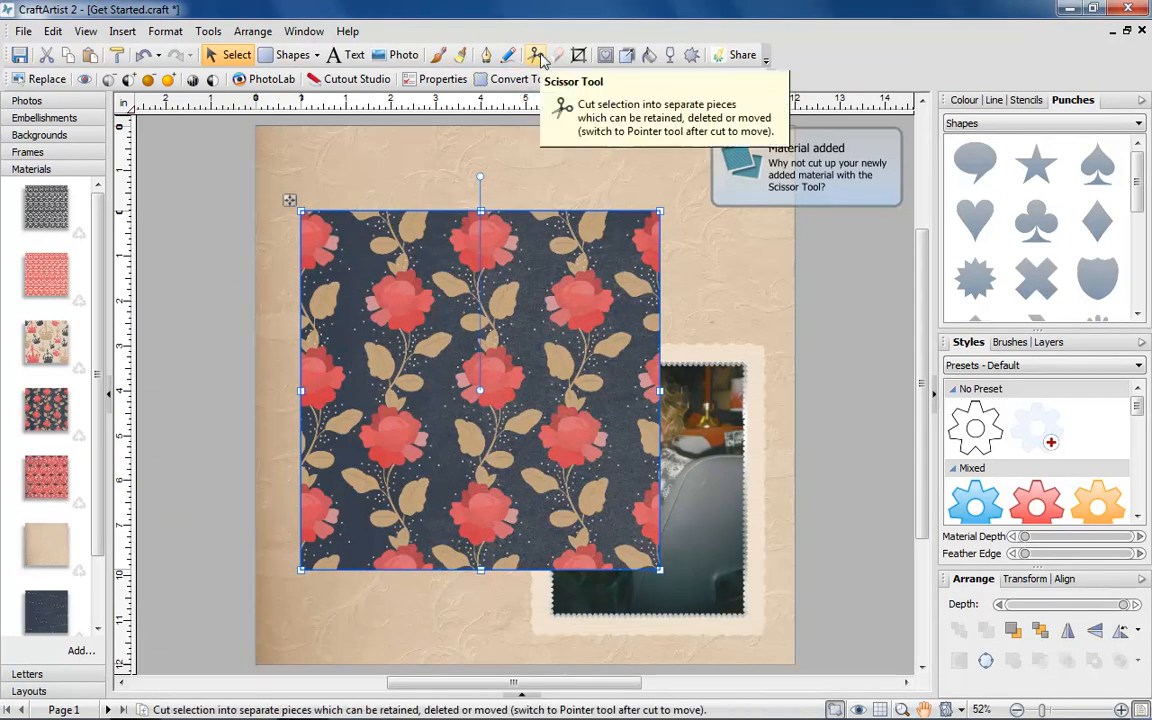
# Switch to cutting the floral paper into pieces and scroll the view
pyautogui.click(535, 55)
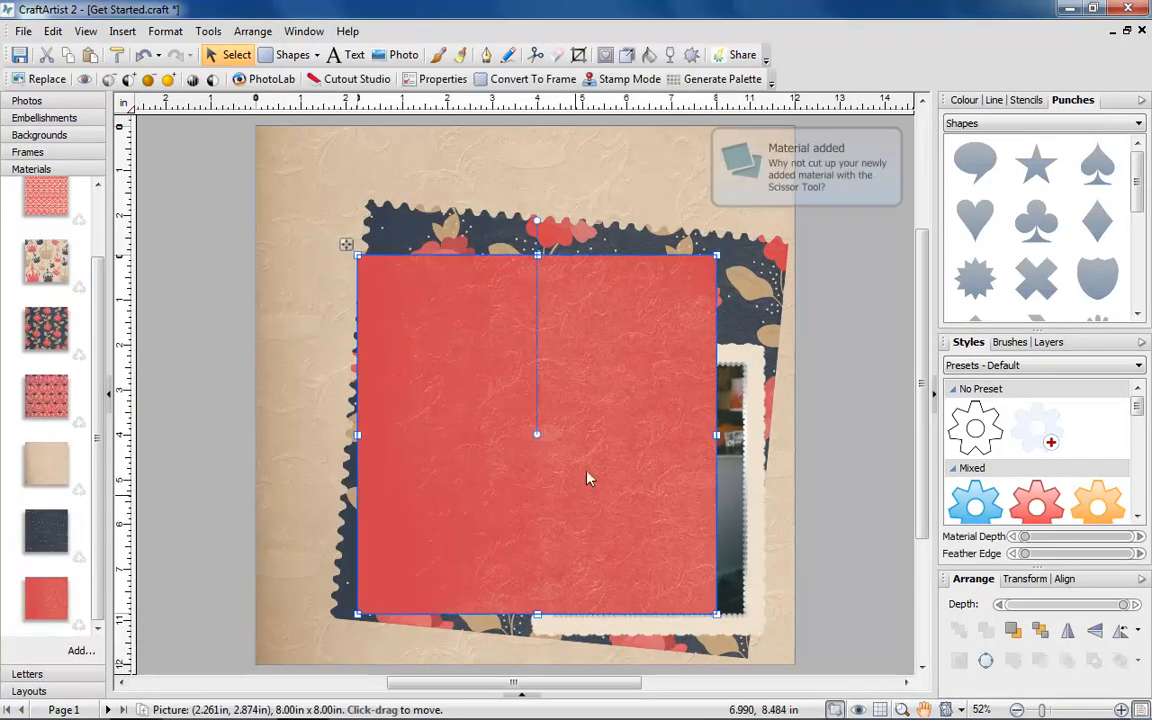
pyautogui.scroll(-3)
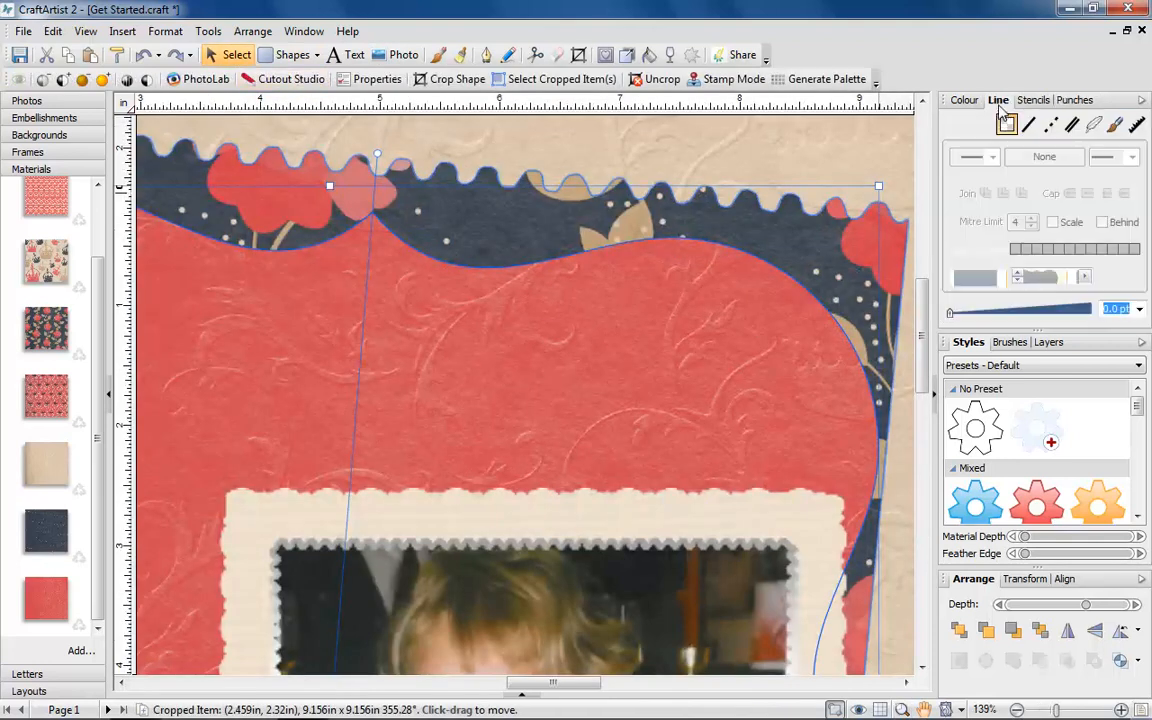
# Open the outline settings for the red panel
pyautogui.click(1009, 341)
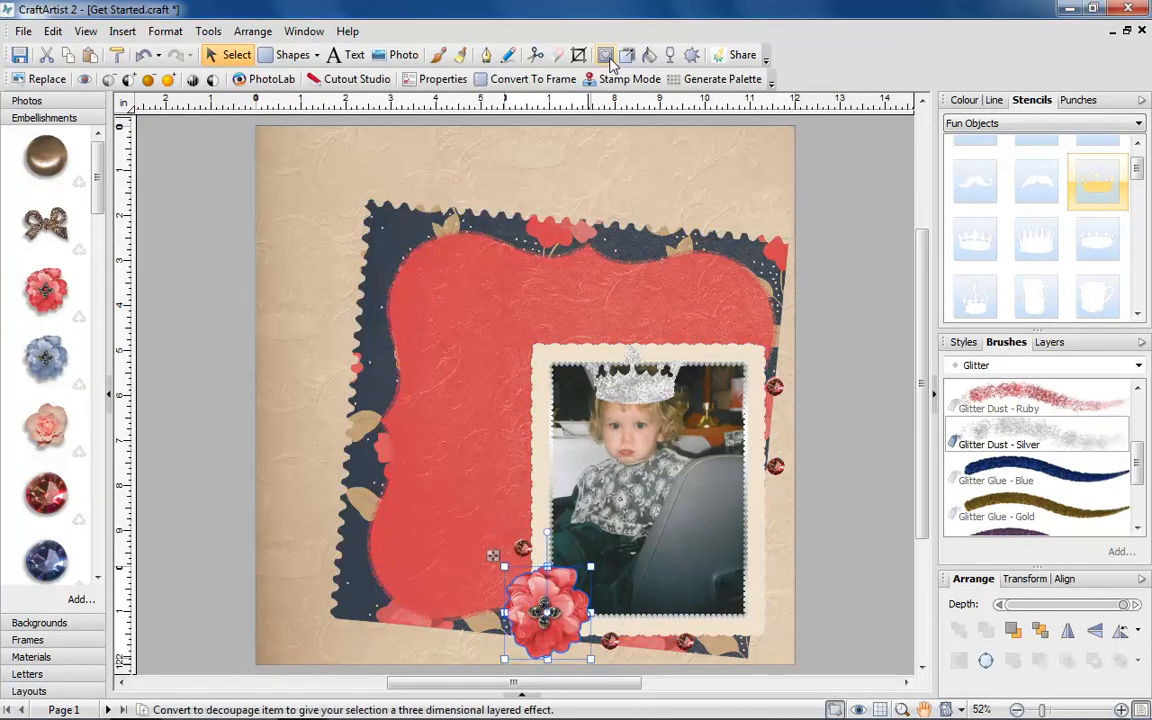
# Convert the flower to 3D decoupage and add a cross-stitch rectangle around the papers
pyautogui.click(605, 55)
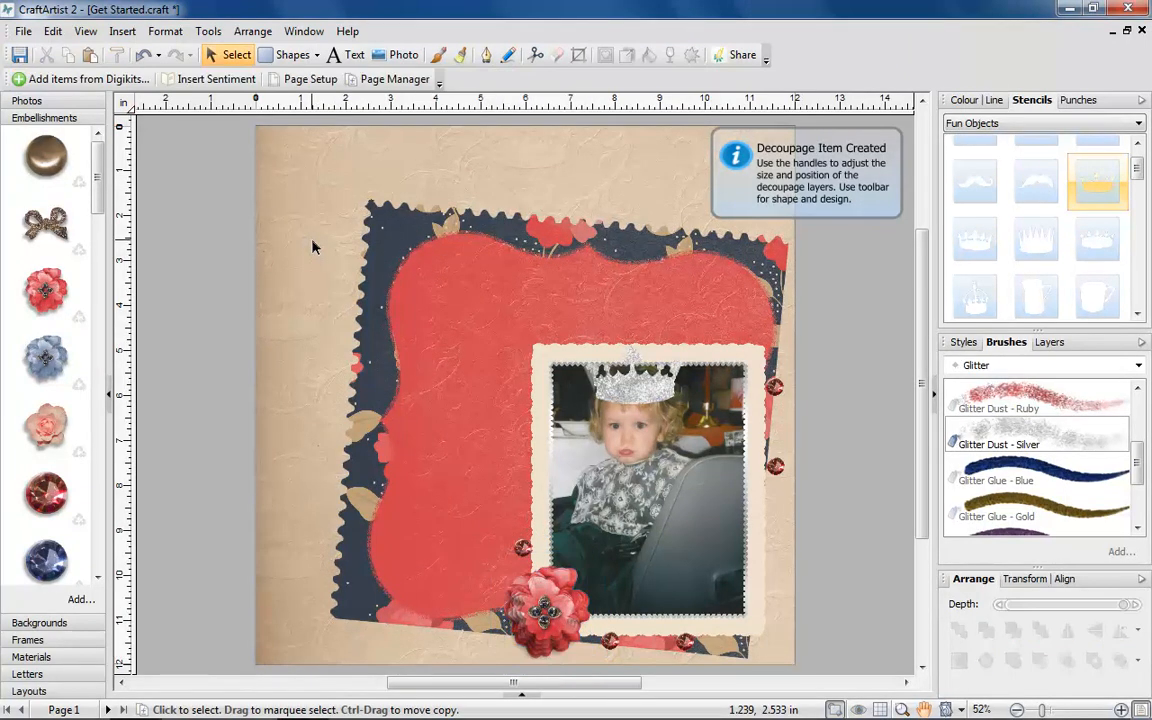
pyautogui.click(290, 54)
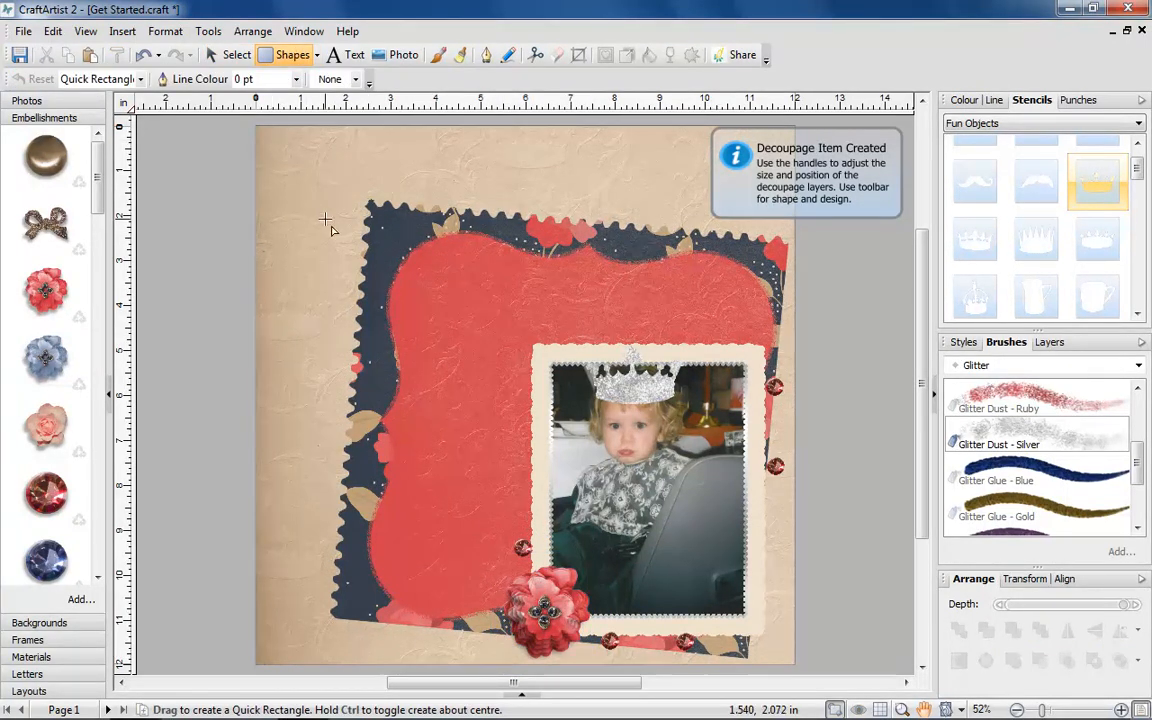
pyautogui.moveTo(325, 218); pyautogui.dragTo(765, 660)
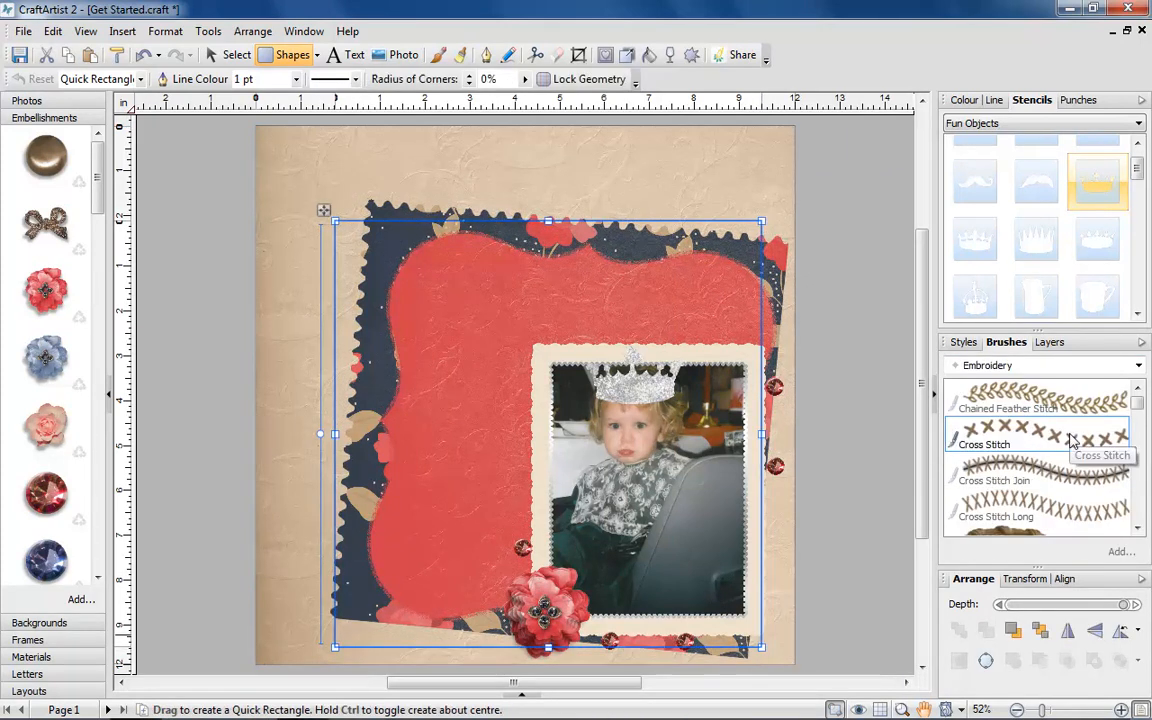
pyautogui.click(998, 99)
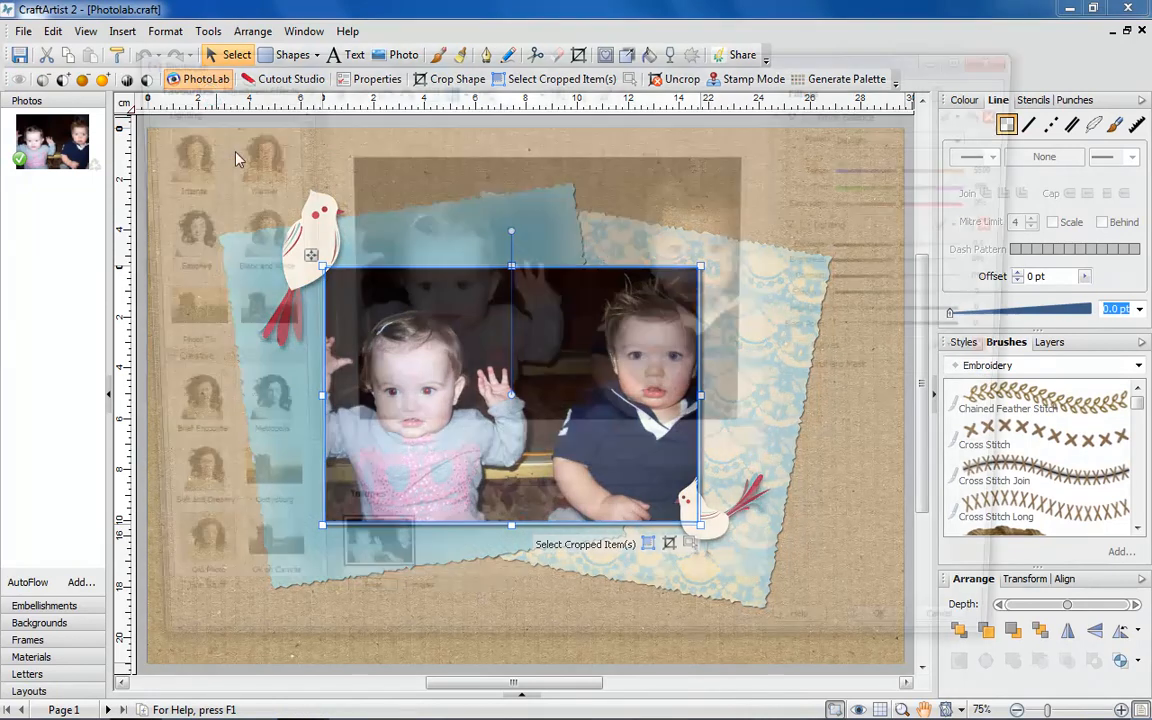
# Fit the photo in view, spot-repair the cheek blemish, and mask the children's tops
pyautogui.click(207, 79)
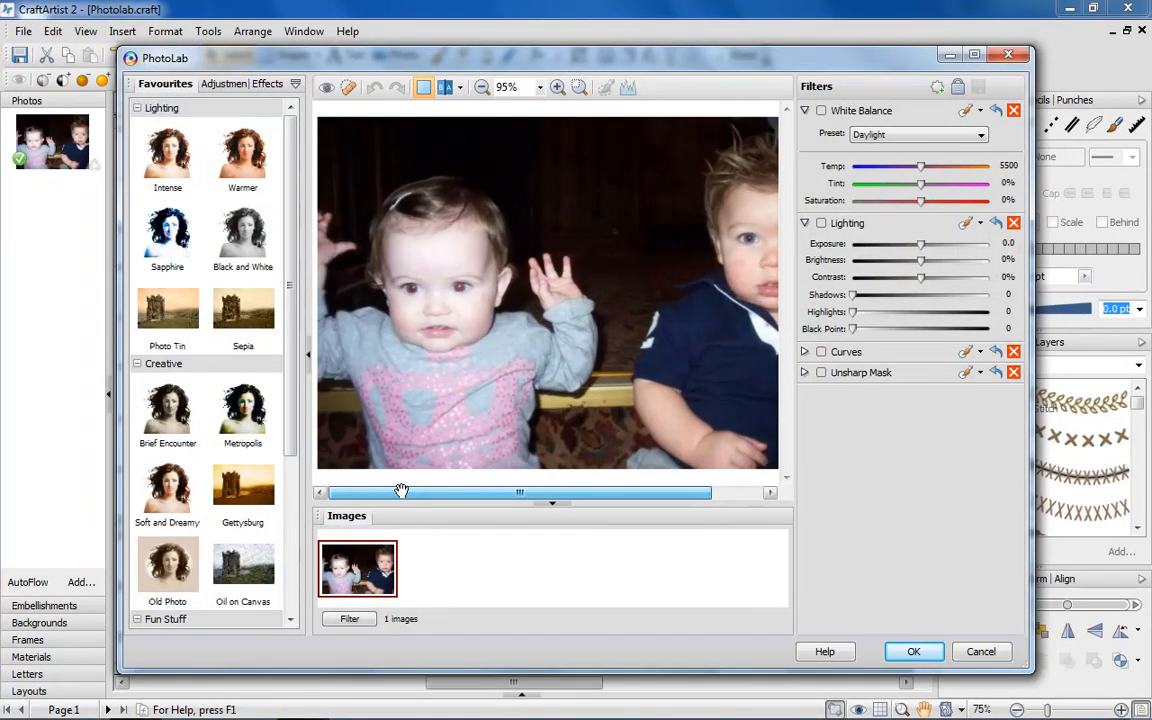
pyautogui.click(348, 87)
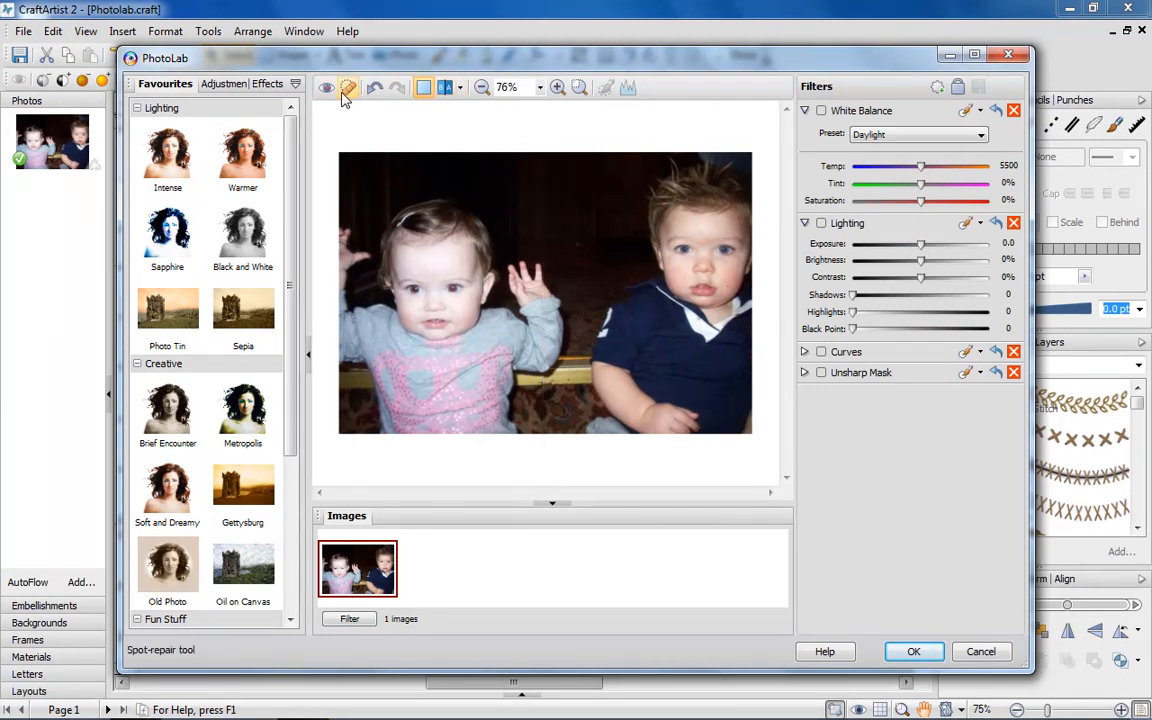
pyautogui.click(348, 87)
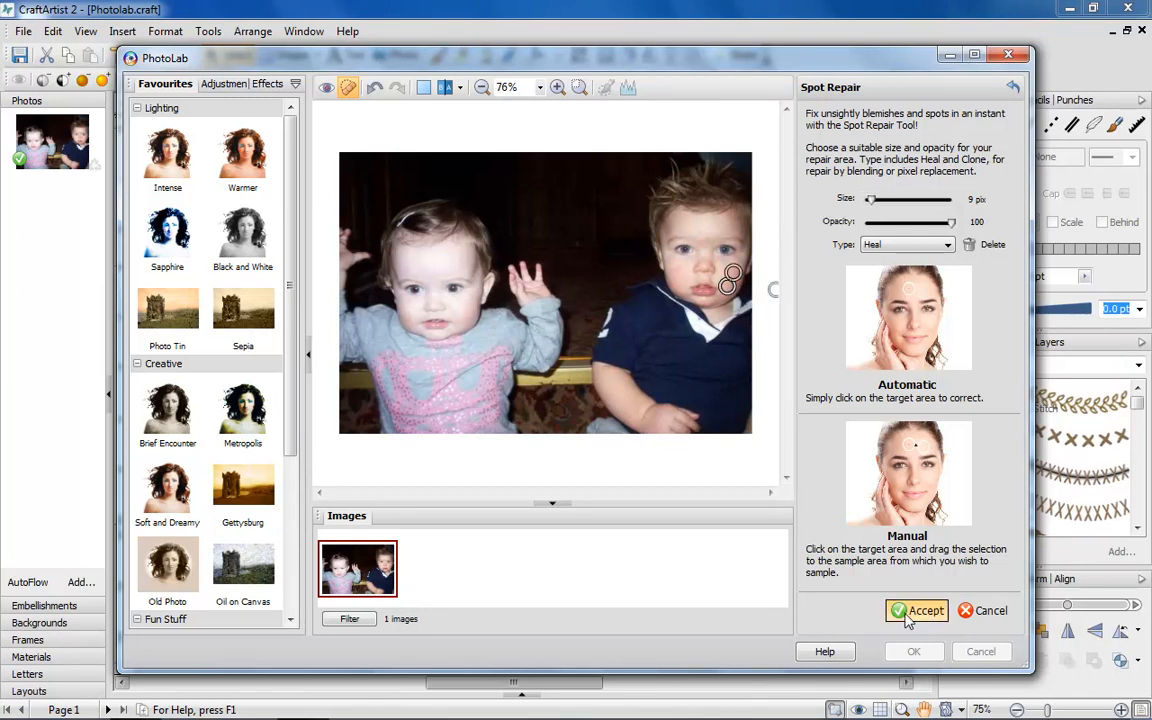
pyautogui.click(916, 610)
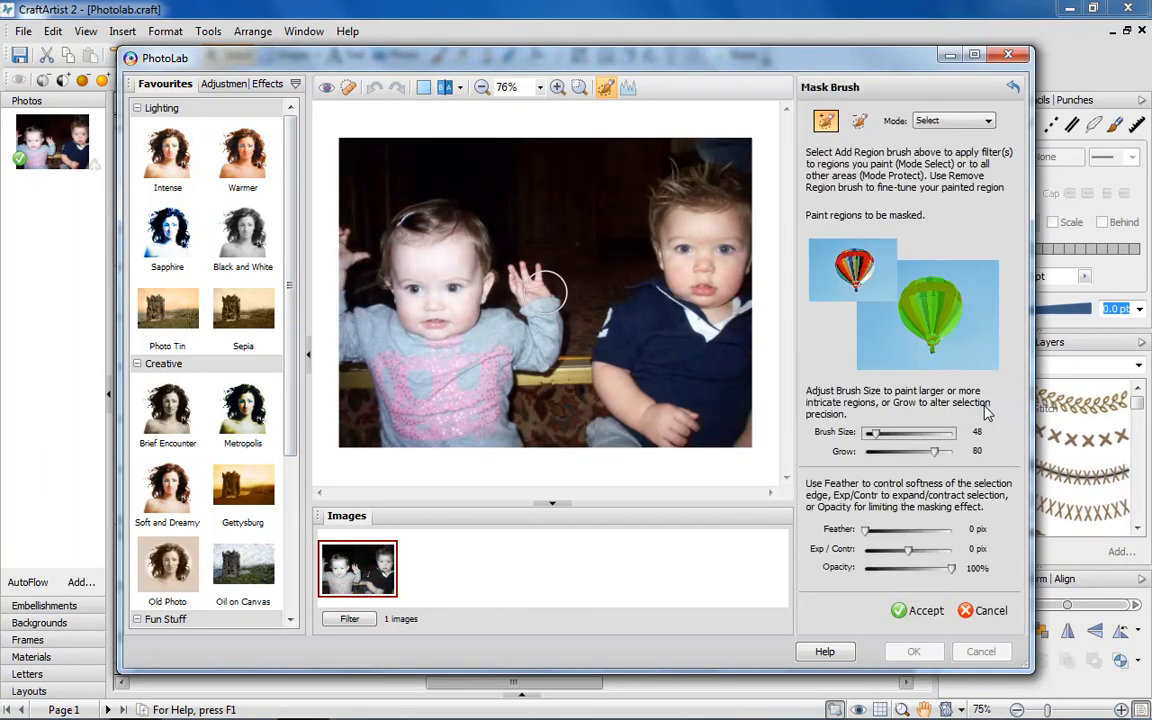
pyautogui.moveTo(545, 290); pyautogui.dragTo(435, 450)
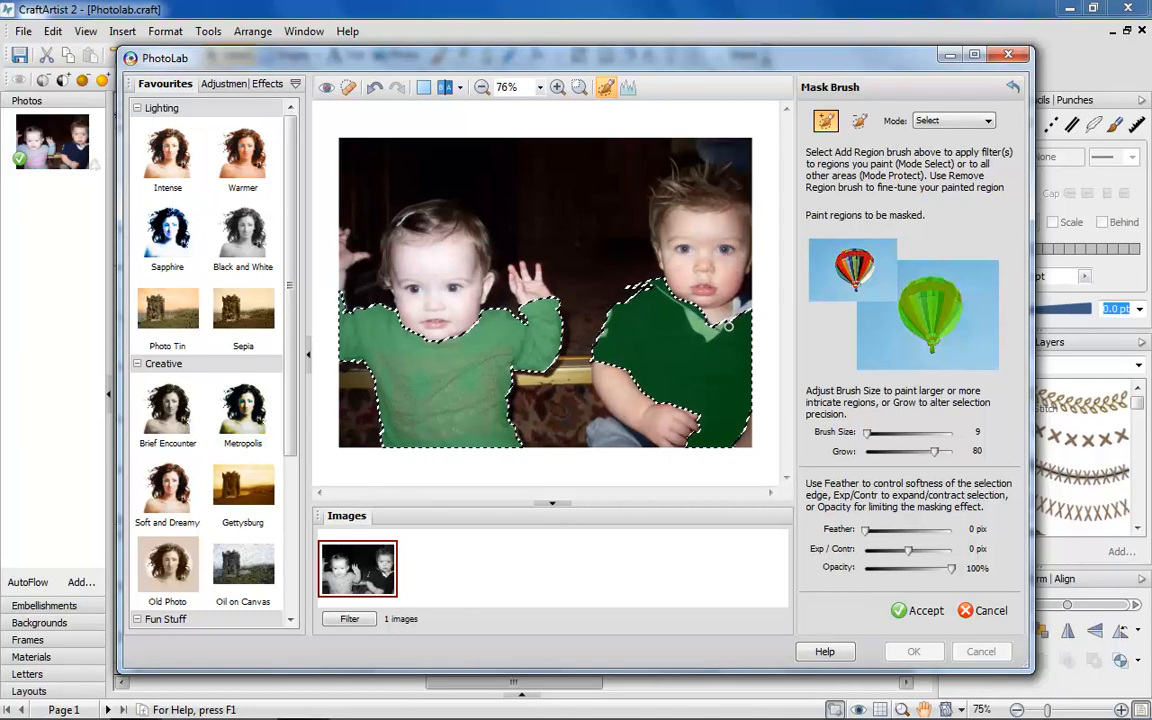
# Set the mask to Protect, accept it, and apply the photo edits
pyautogui.click(948, 120)
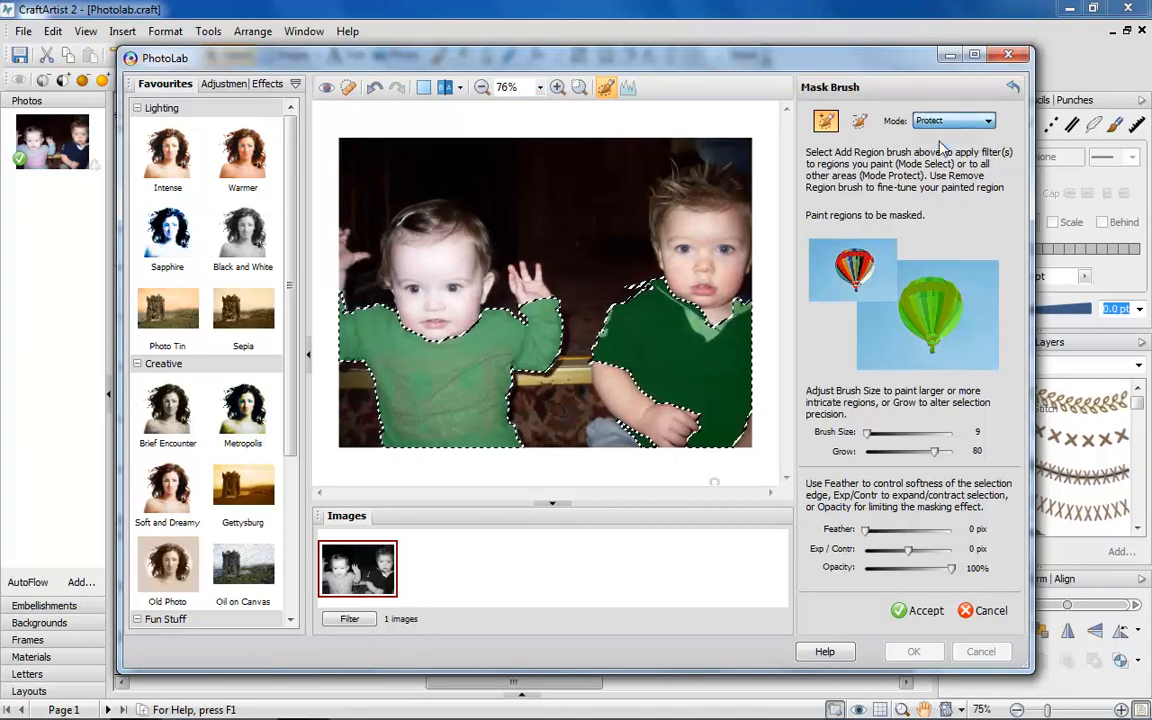
pyautogui.click(917, 610)
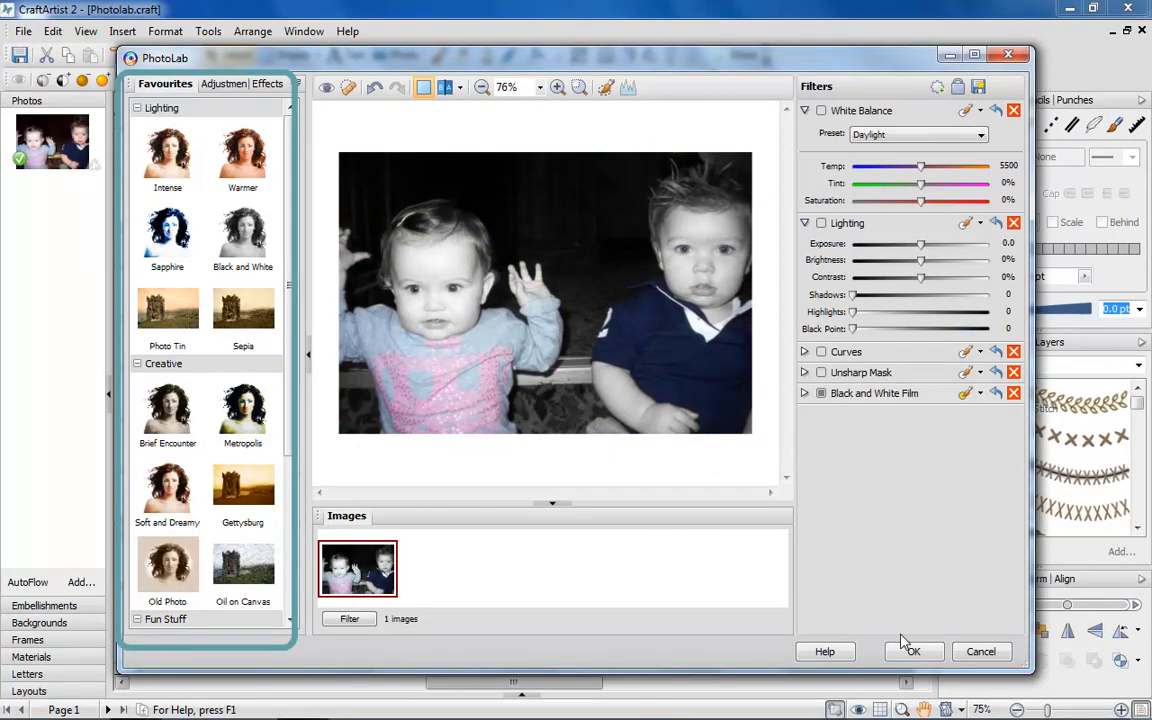
pyautogui.click(911, 651)
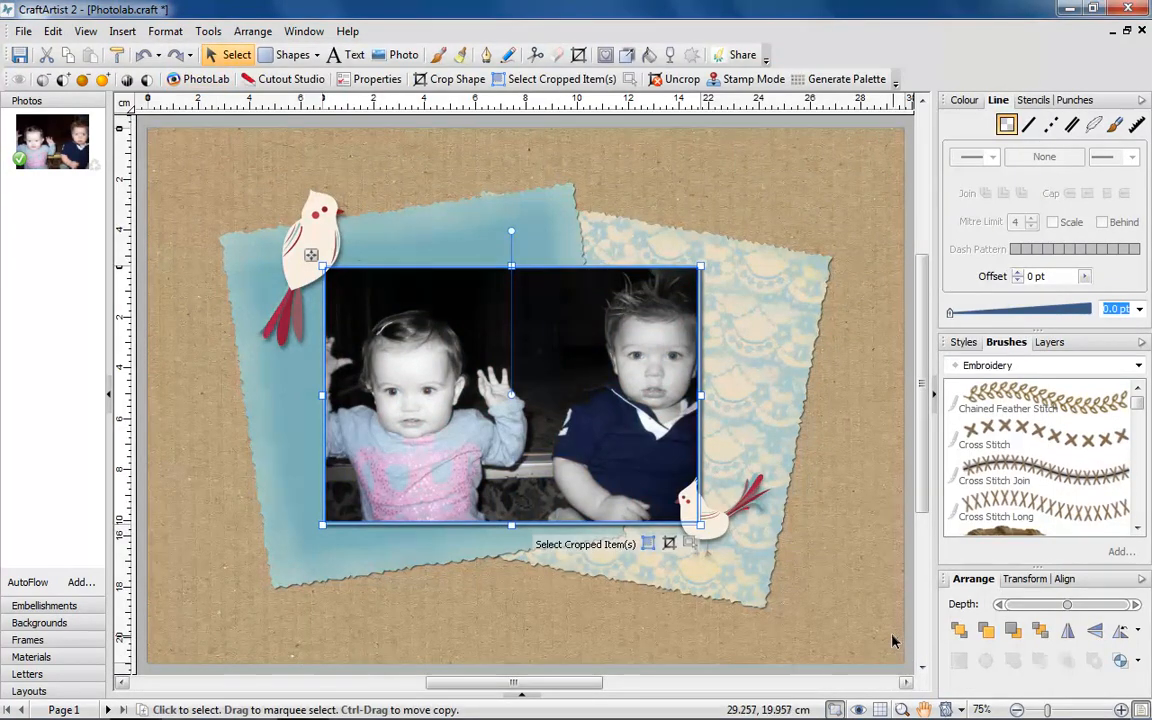
# Open Cutout Studio on the baby photo, then switch to the crowned-child page
pyautogui.click(291, 79)
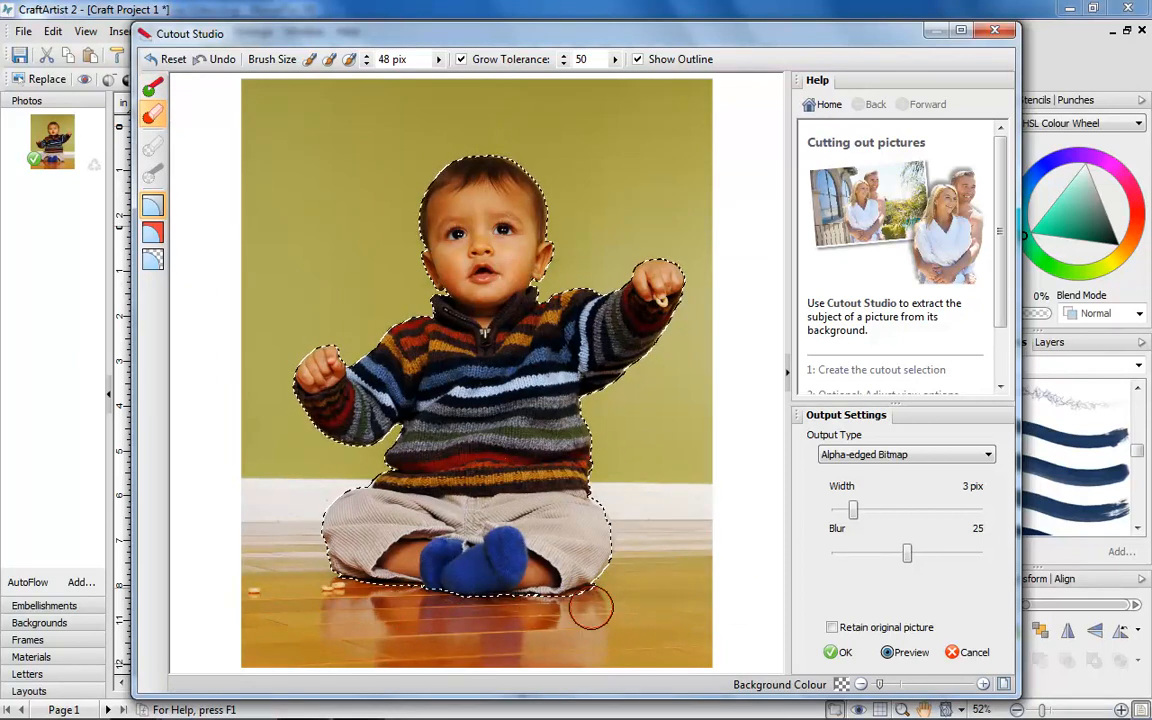
pyautogui.click(843, 652)
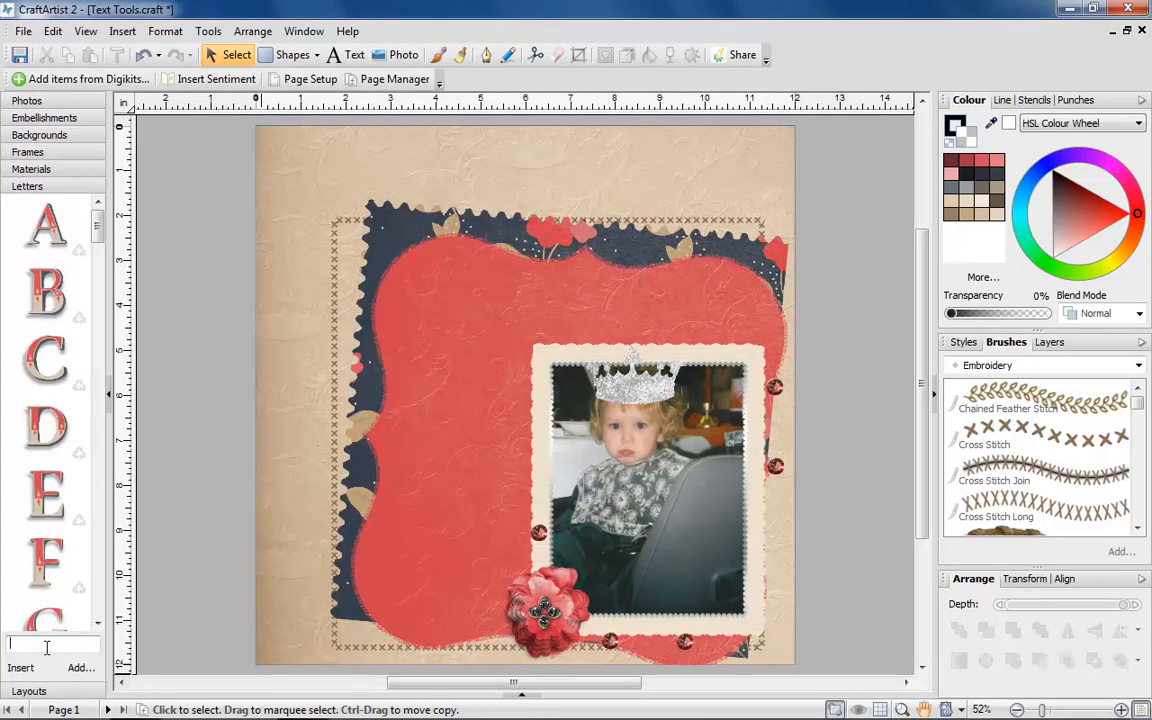
# Insert the POUT letter-set title and move it above the photo
pyautogui.write('POUT')
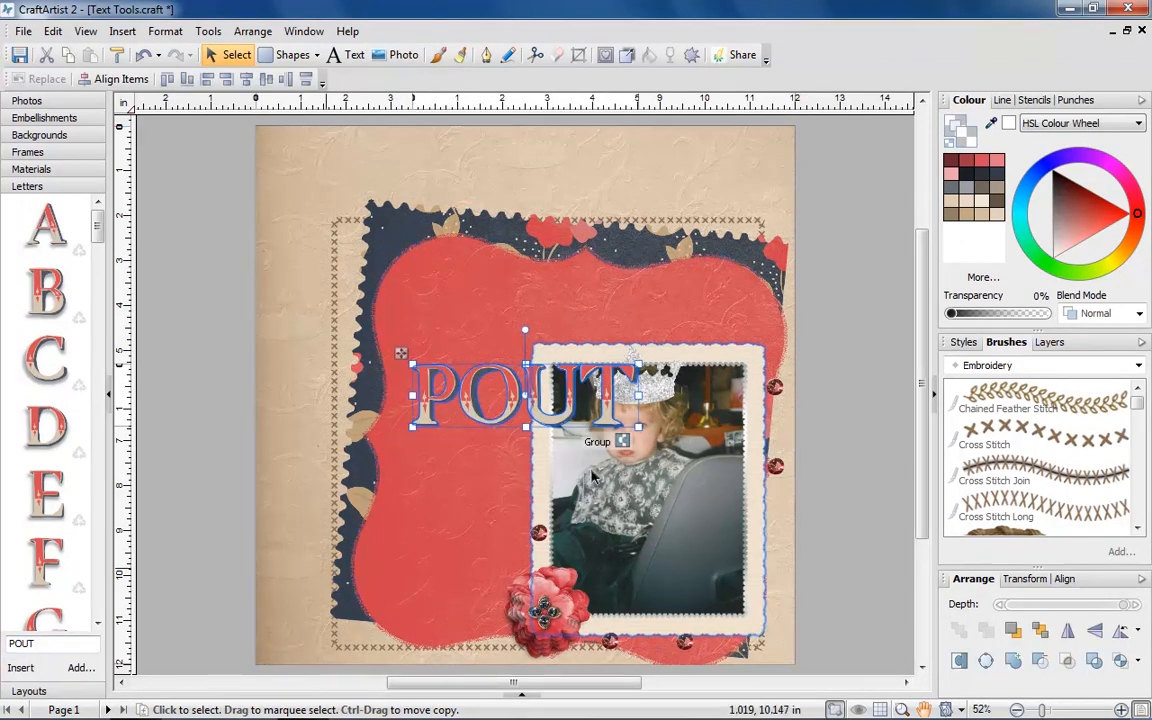
pyautogui.moveTo(525, 390); pyautogui.dragTo(655, 300)
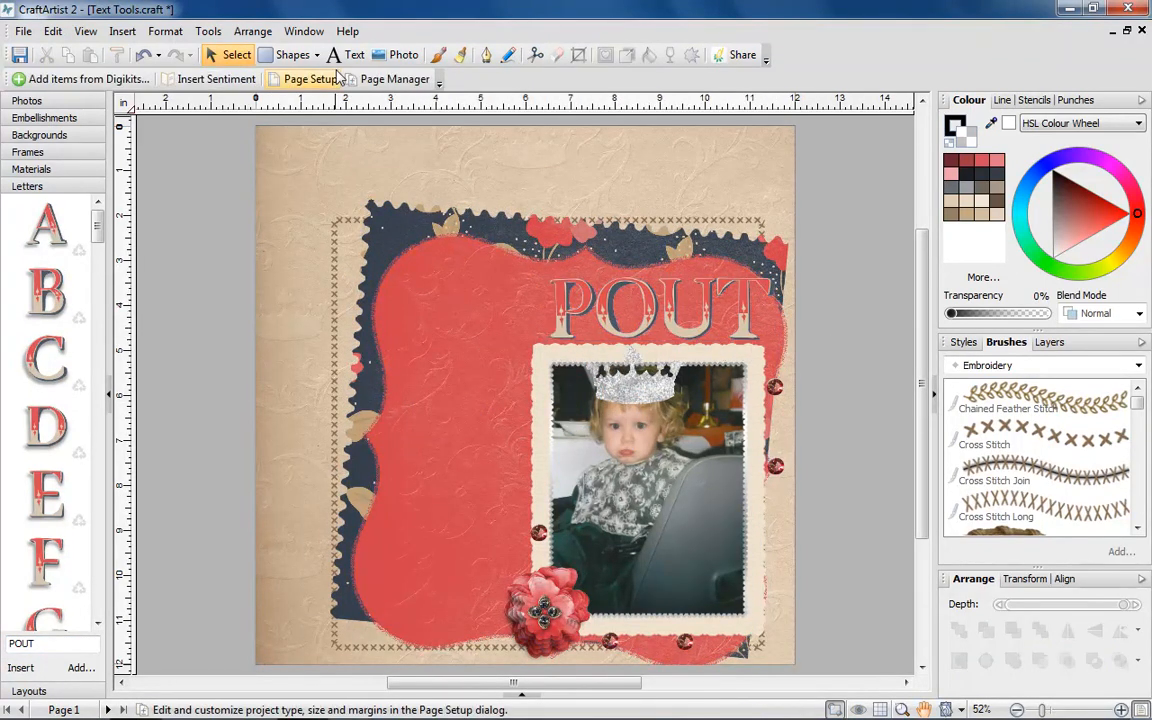
pyautogui.click(354, 55)
pyautogui.write('queen')
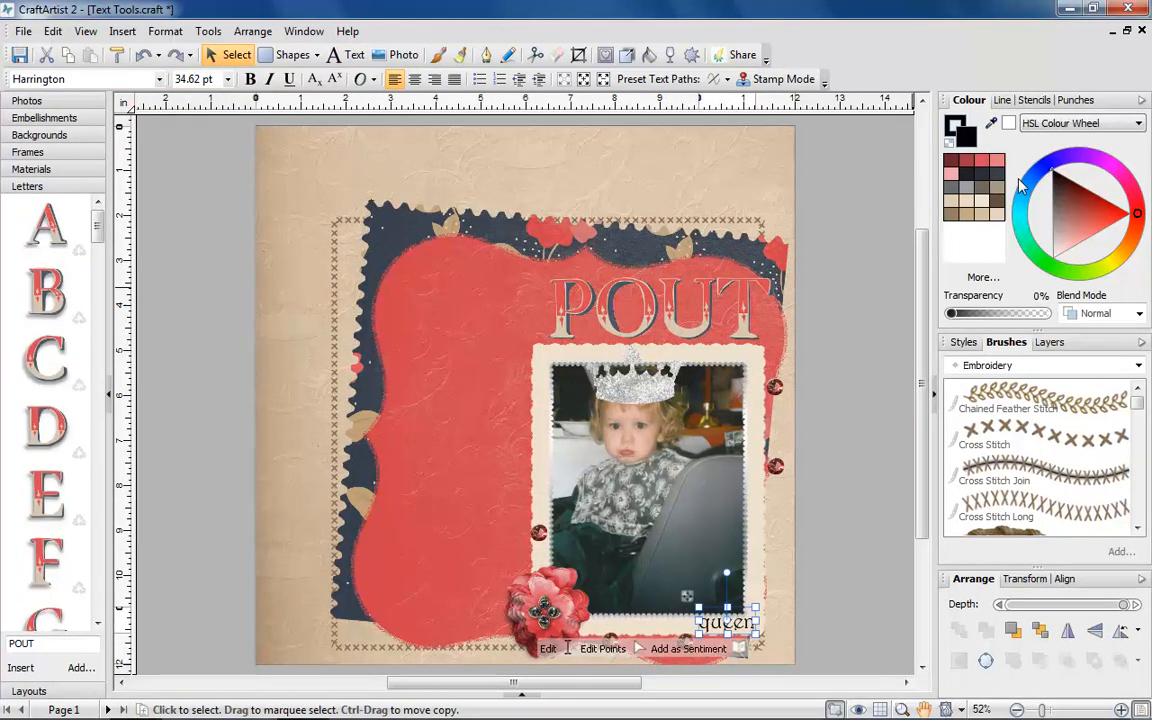
pyautogui.click(318, 54)
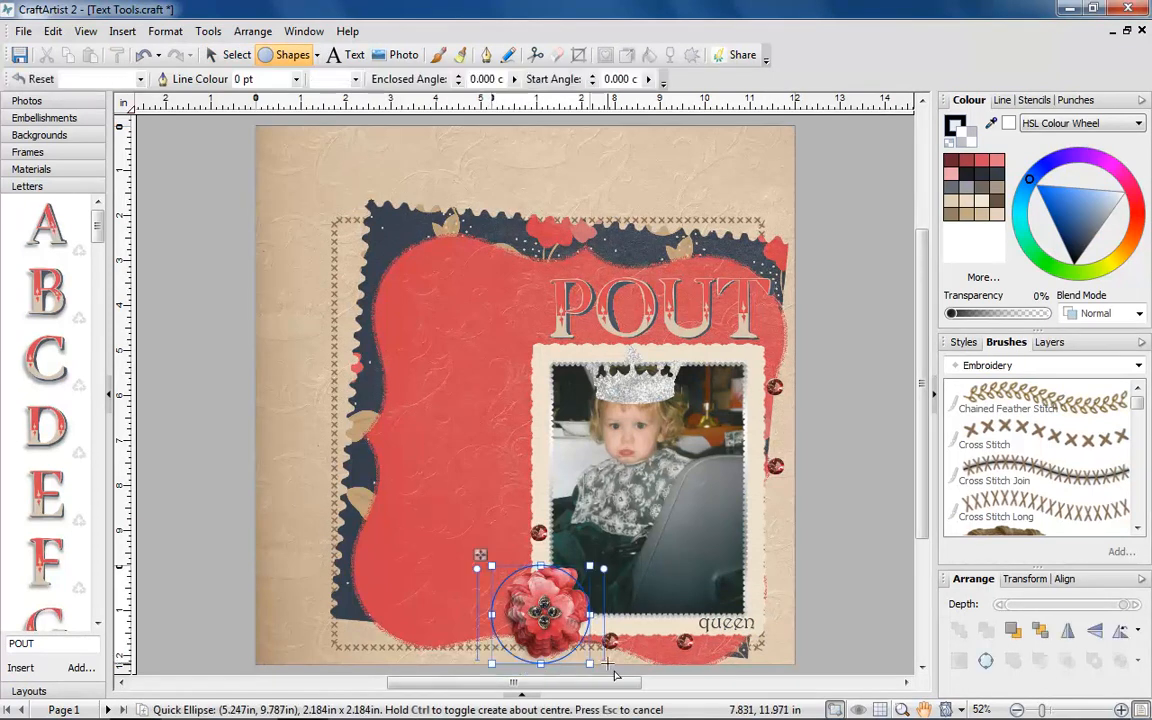
# Curve 'Cutie Pie' at 18 pt around the flower ellipse and 'You're such a pouter!' along a top arc
pyautogui.click(354, 54)
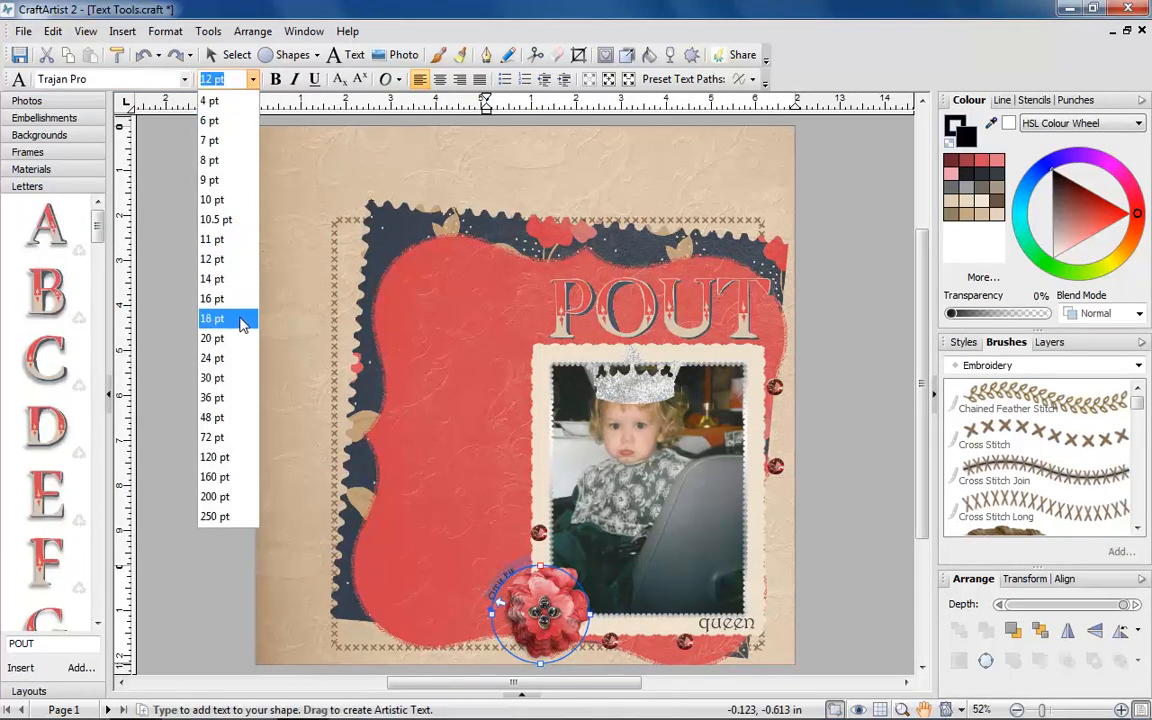
pyautogui.click(212, 318)
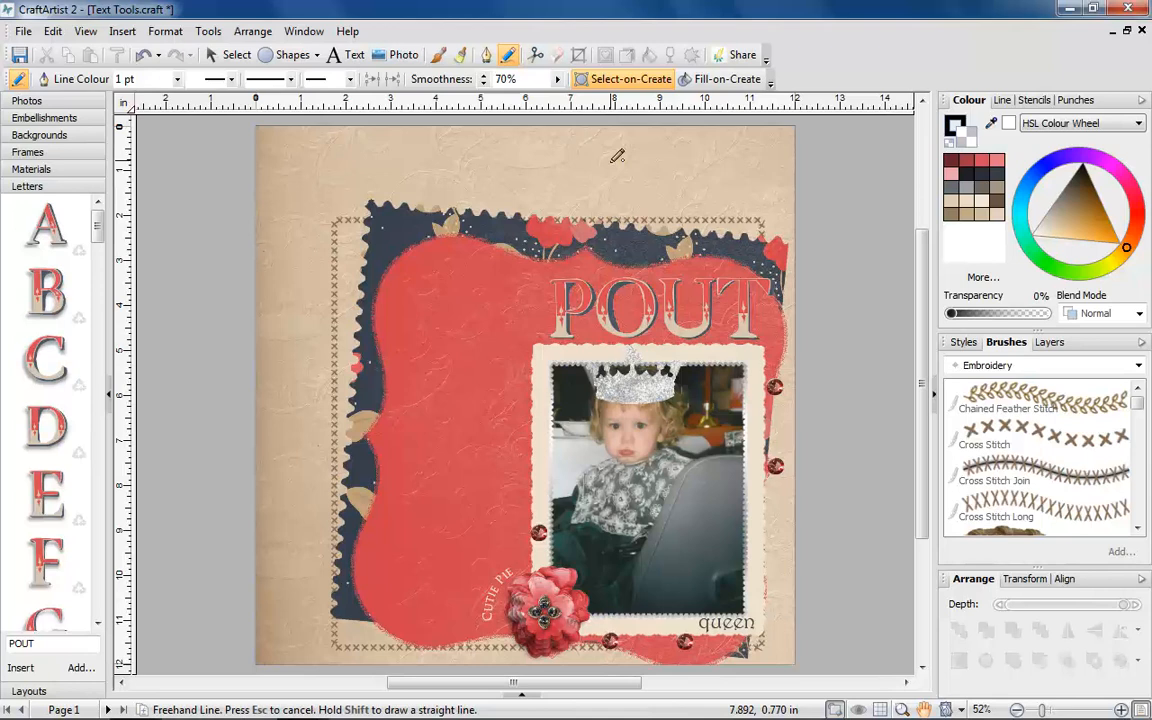
pyautogui.moveTo(600, 163); pyautogui.dragTo(843, 175)
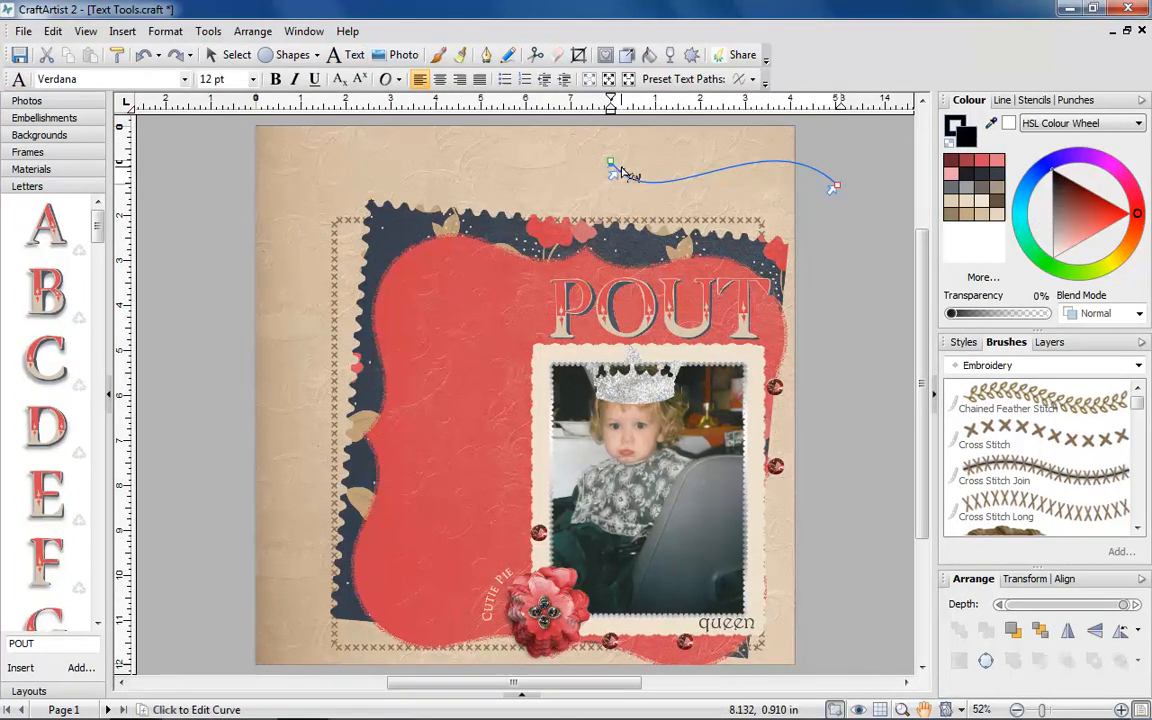
pyautogui.write('such a pouter')
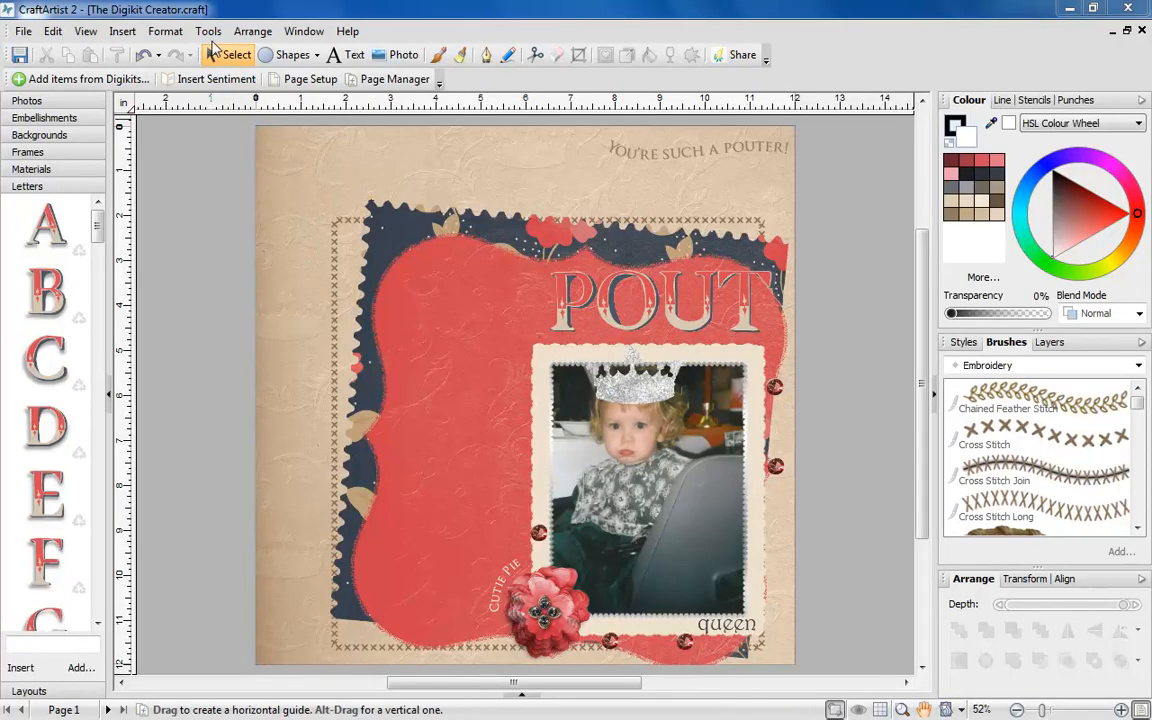
# In Digikit Creator, review the blue flower's tags and the red patterned material, then save the digikit
pyautogui.click(82, 79)
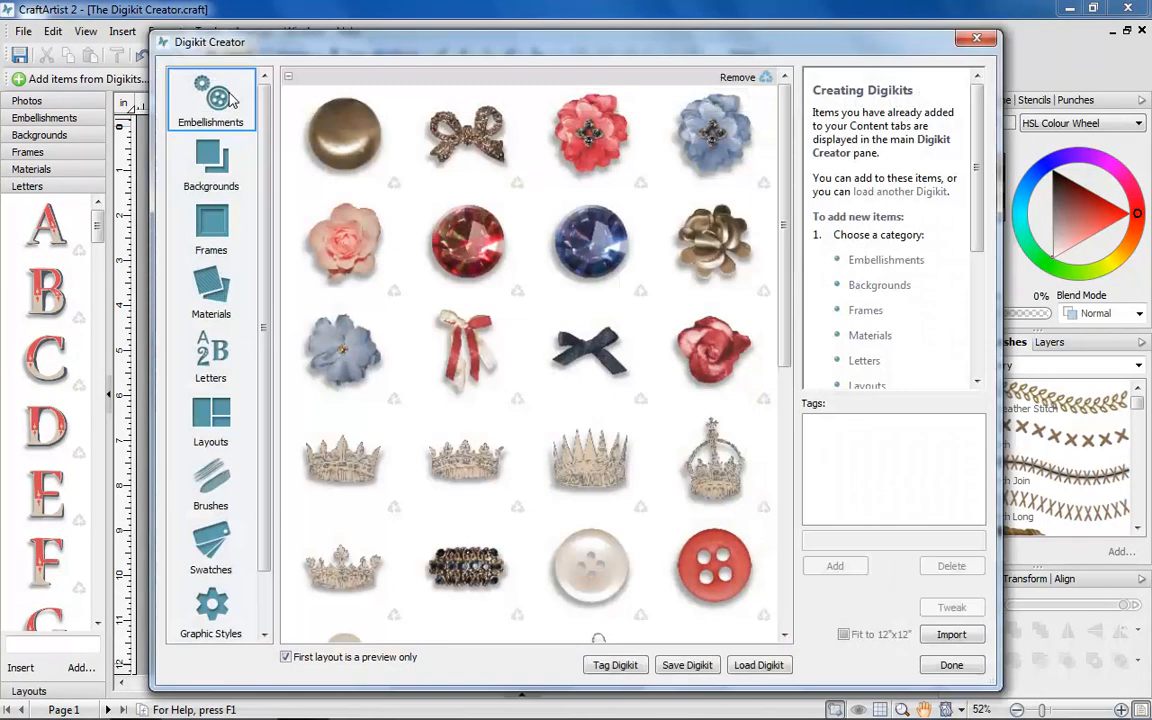
pyautogui.click(343, 355)
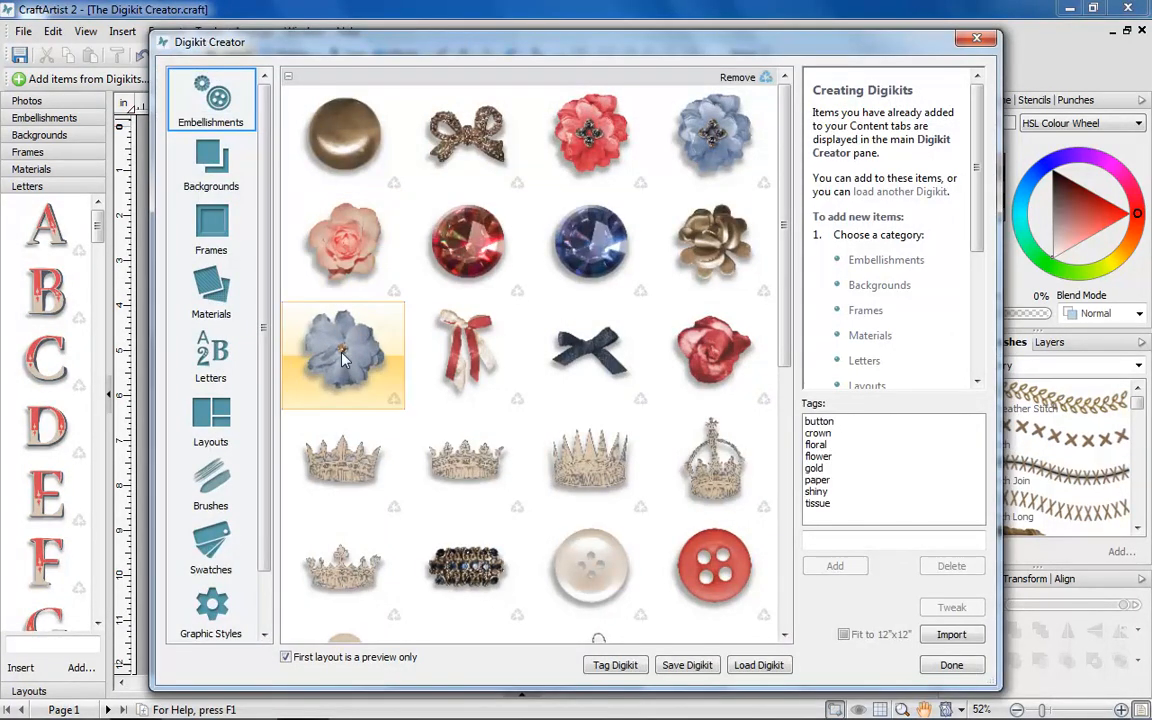
pyautogui.click(210, 290)
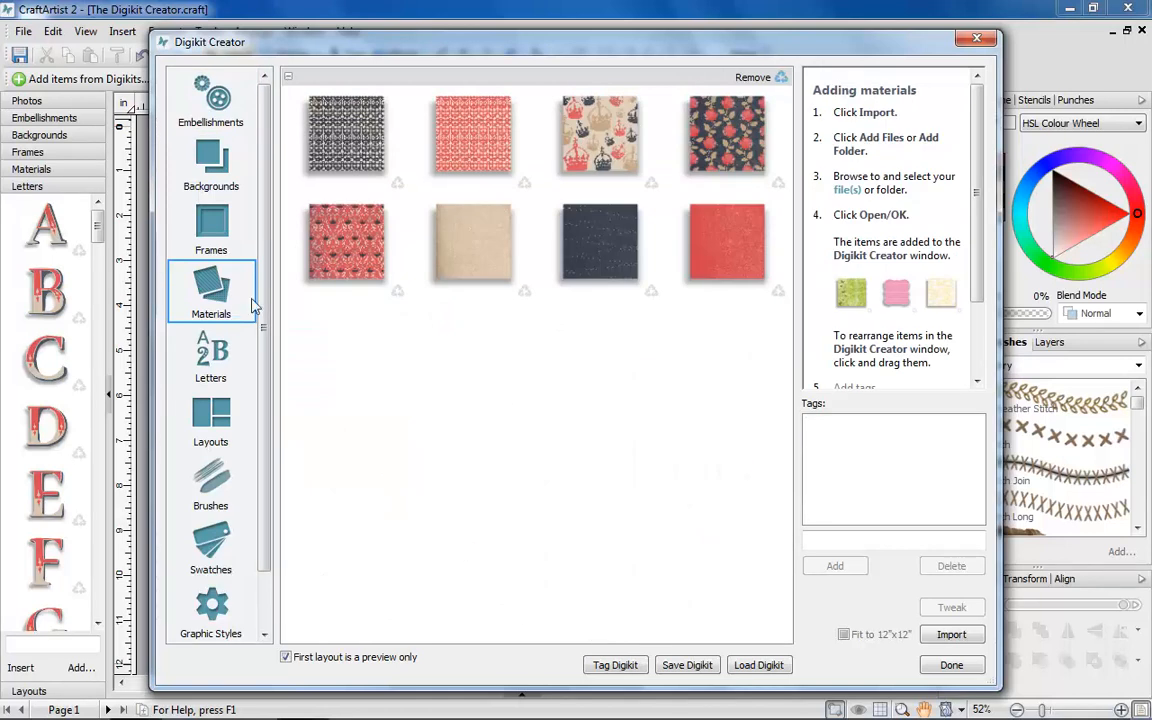
pyautogui.click(345, 243)
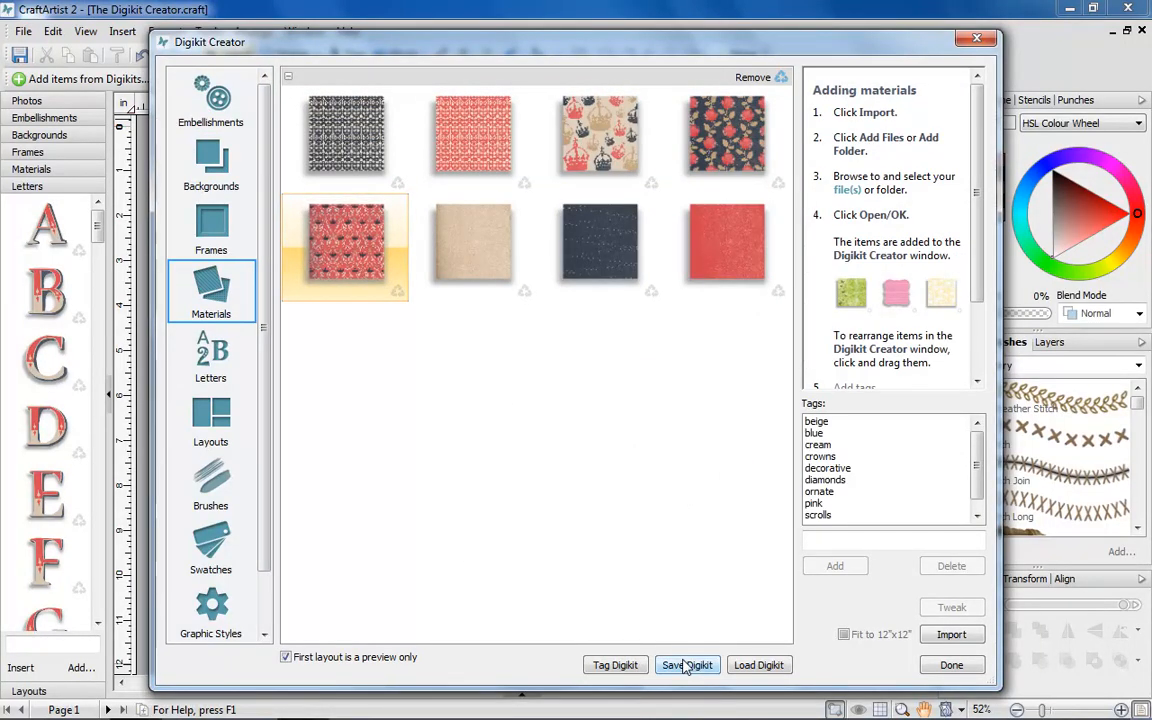
pyautogui.click(951, 665)
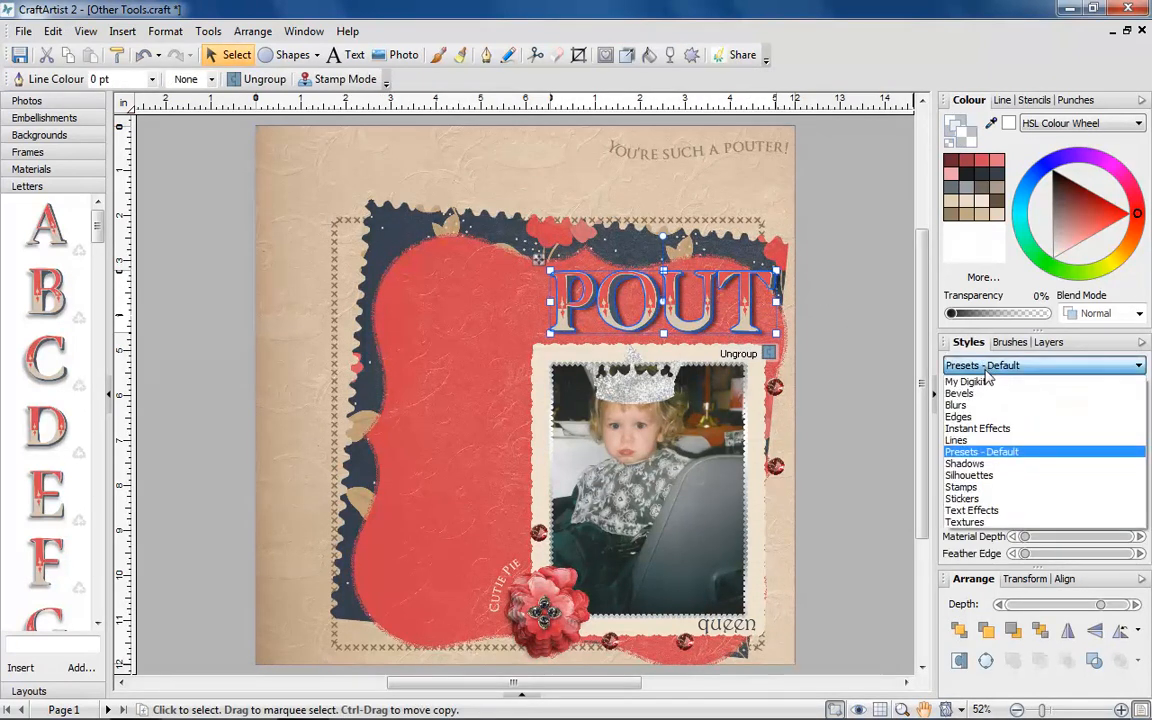
# Apply a style category to the POUT title, then upload the page to DaisyTrail
pyautogui.click(959, 392)
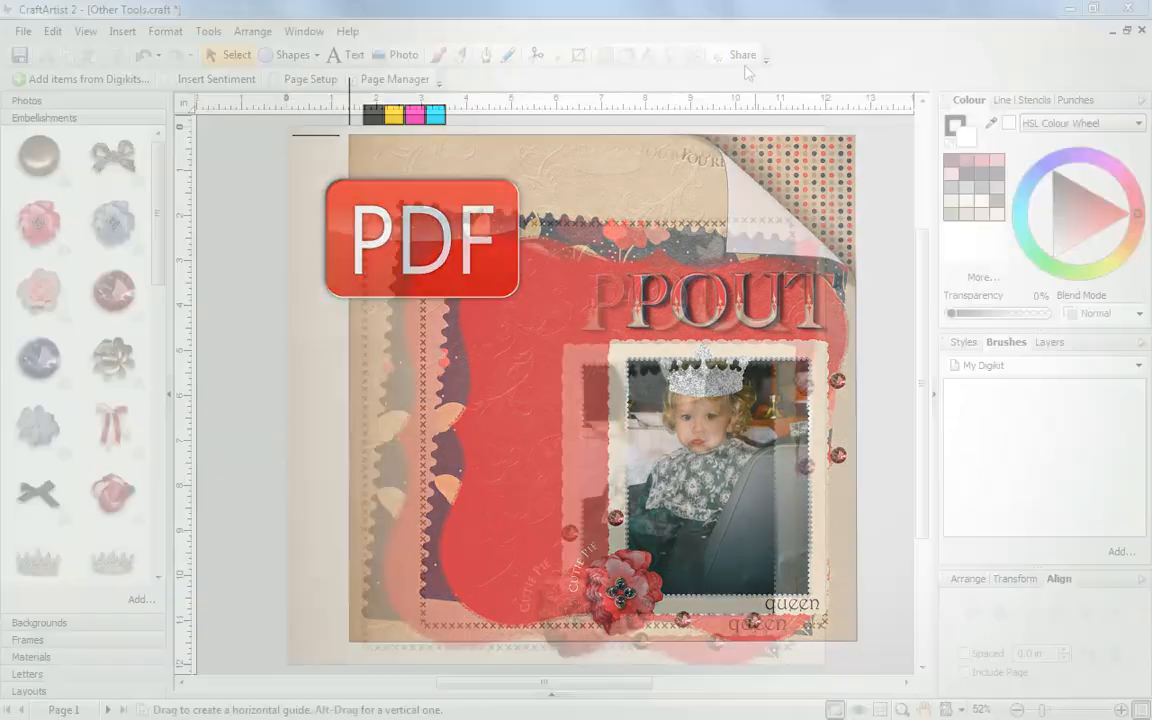
pyautogui.click(741, 54)
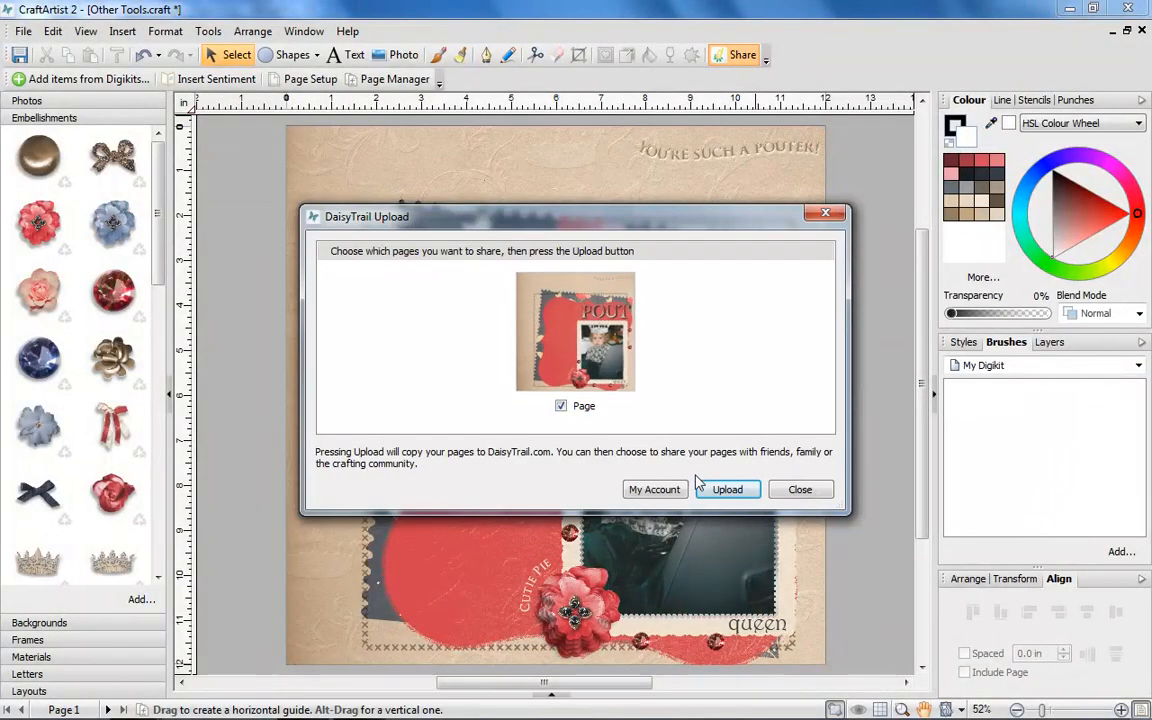
pyautogui.click(727, 489)
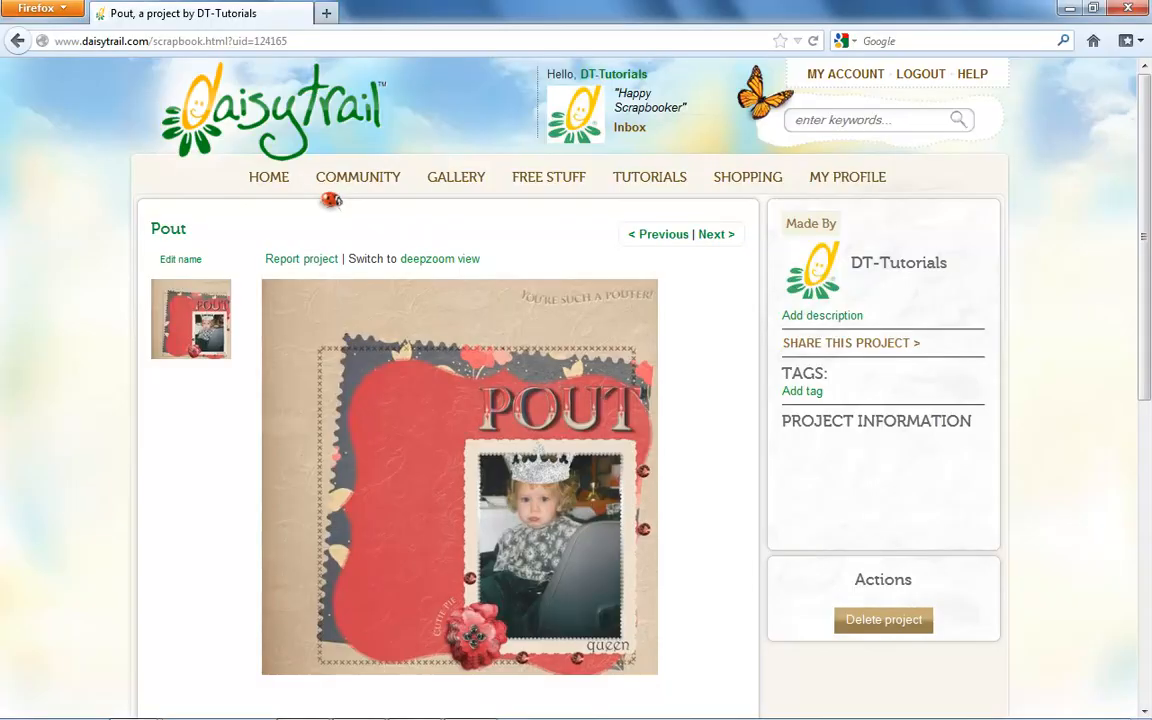